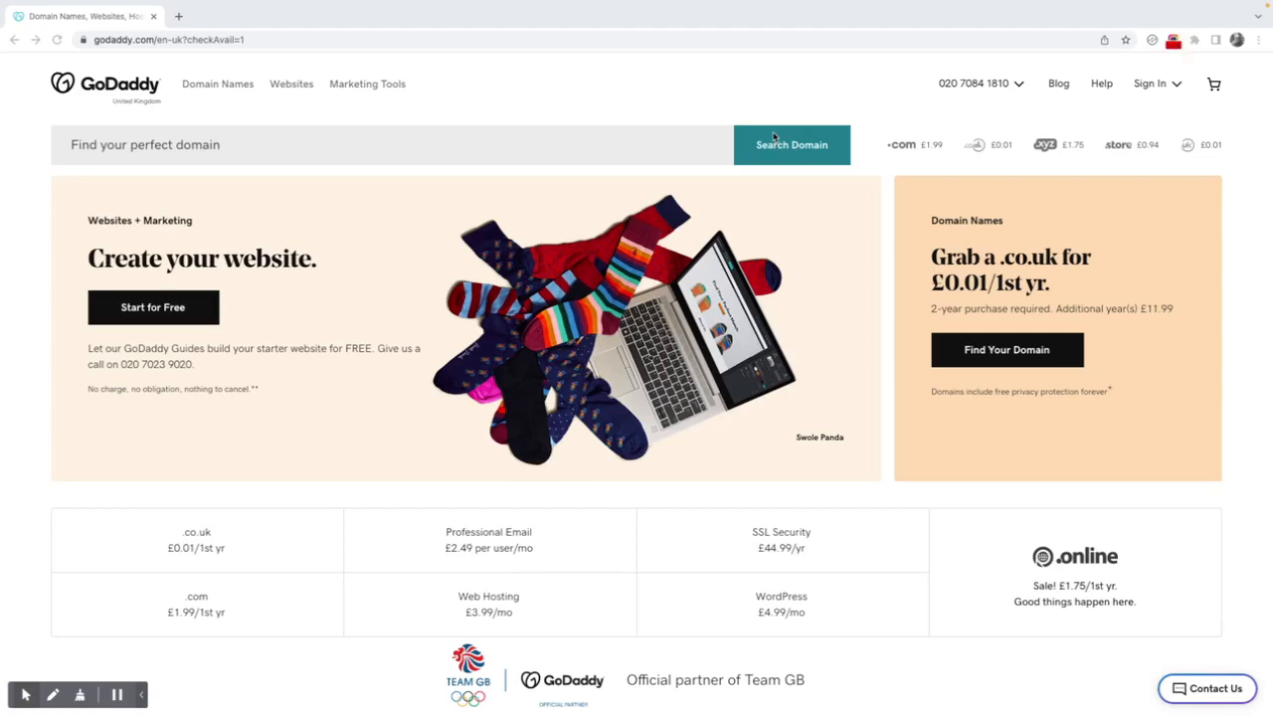
mouse_move(575, 103)
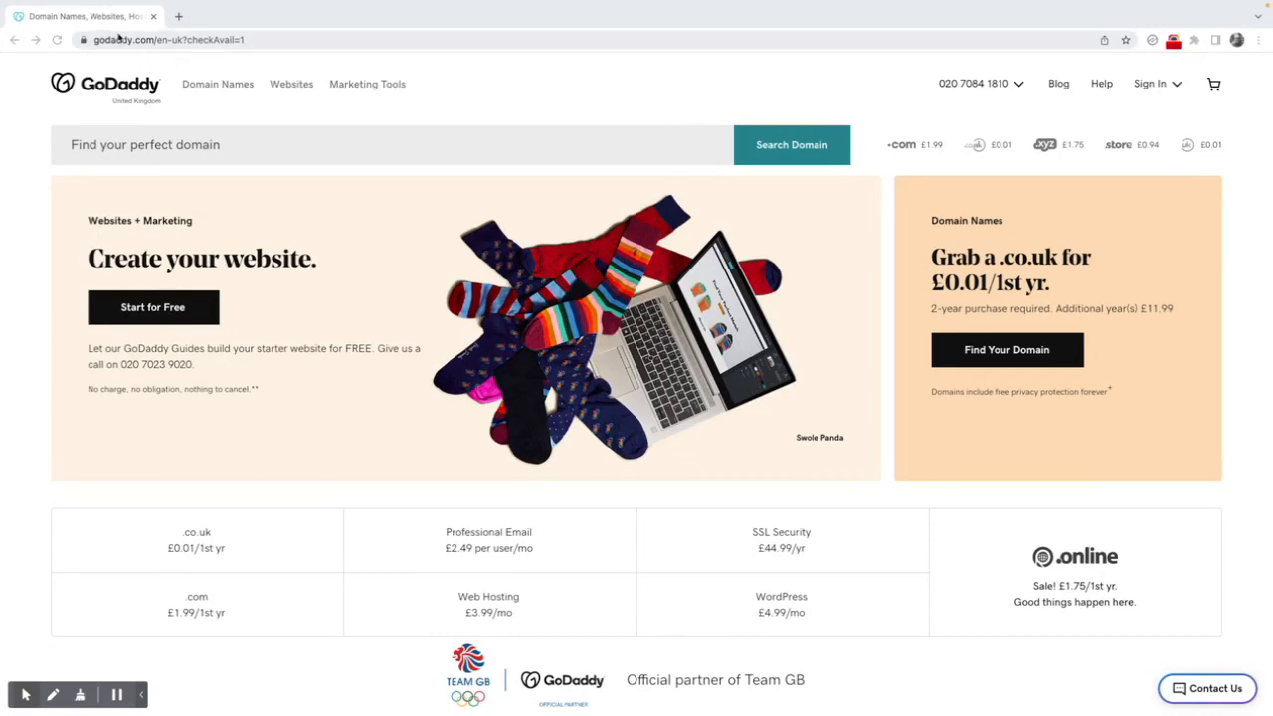
mouse_move(118, 39)
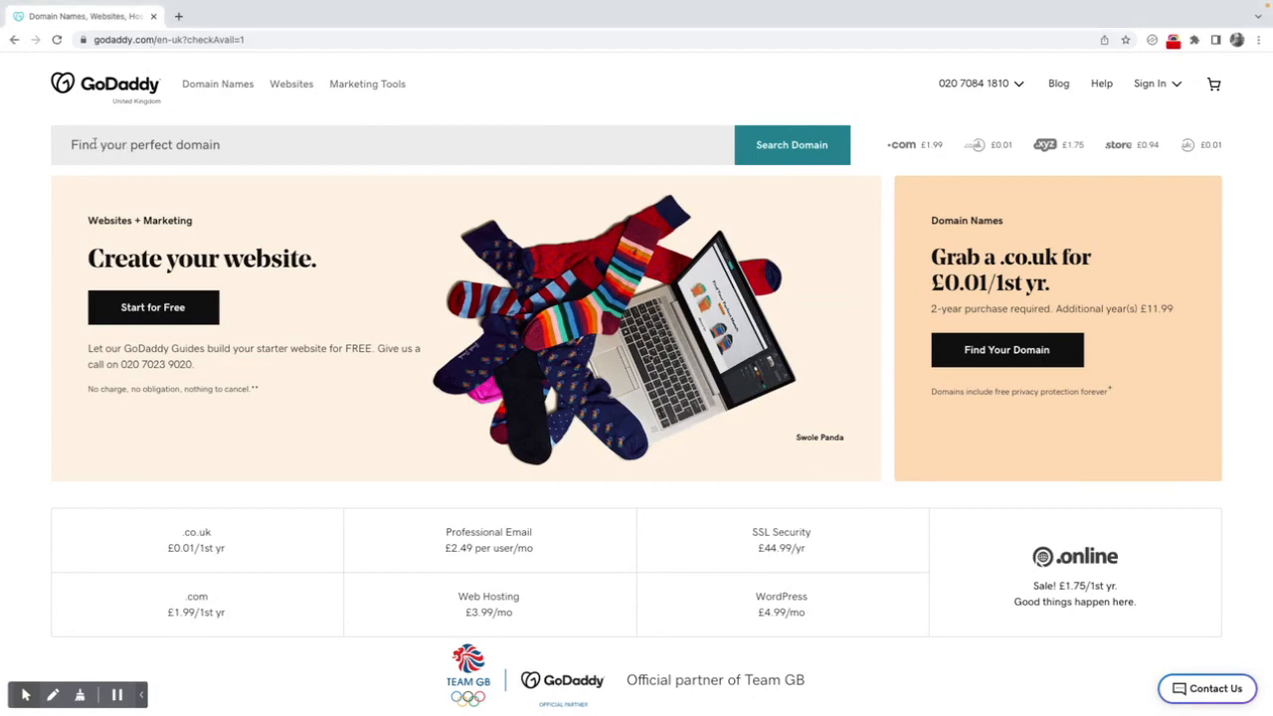
- Enter buyadomain in the domain search field, trying .com/.co endings then deleting them to leave just buyadomain
click(394, 143)
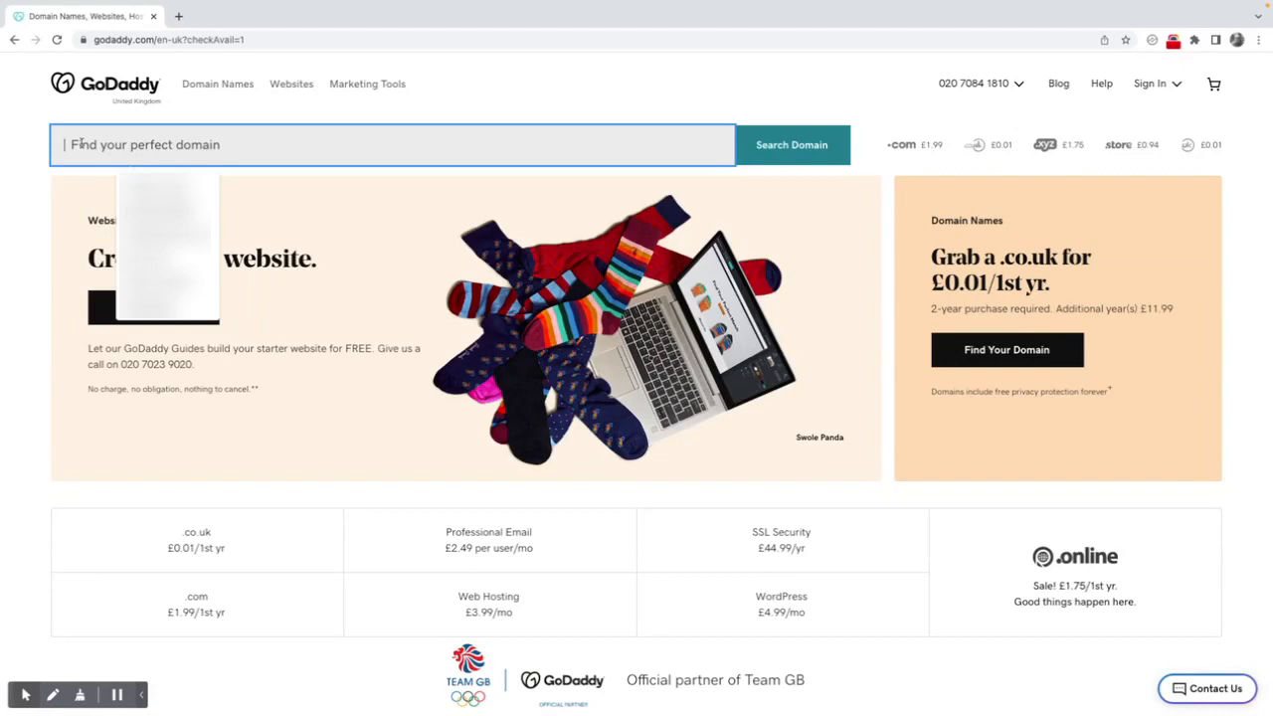
text(buyadomain)
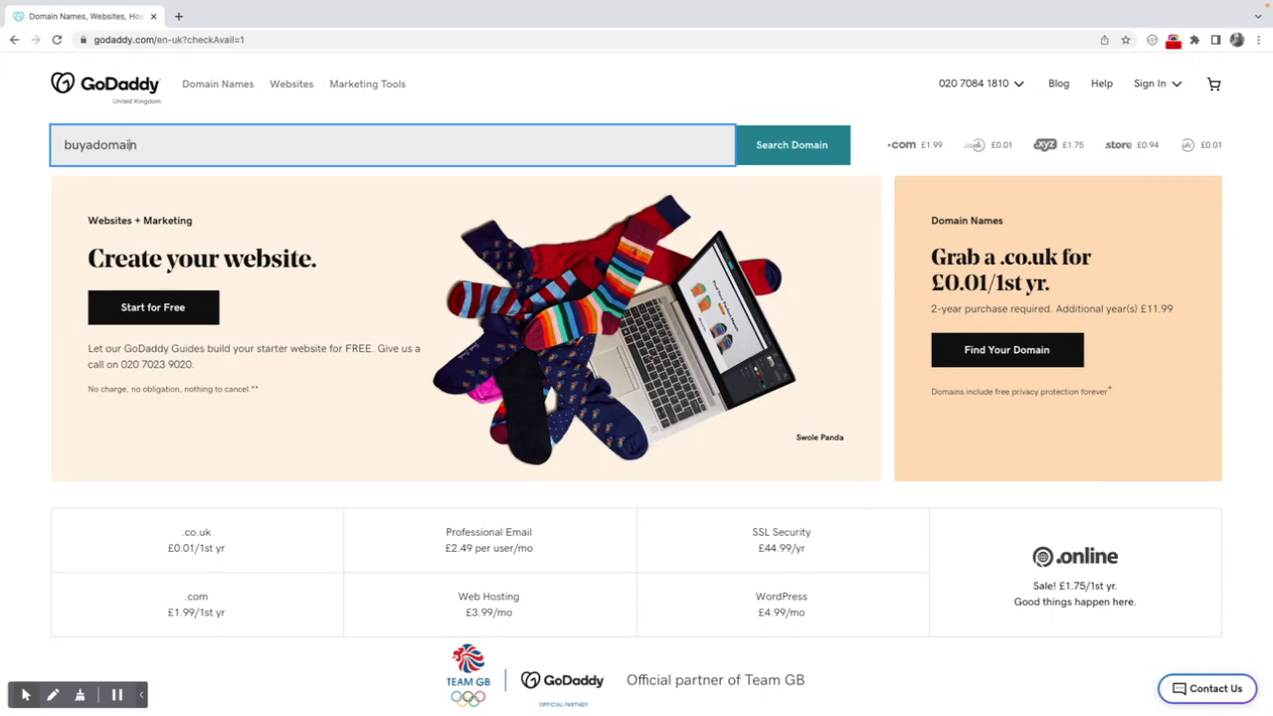
text(w)
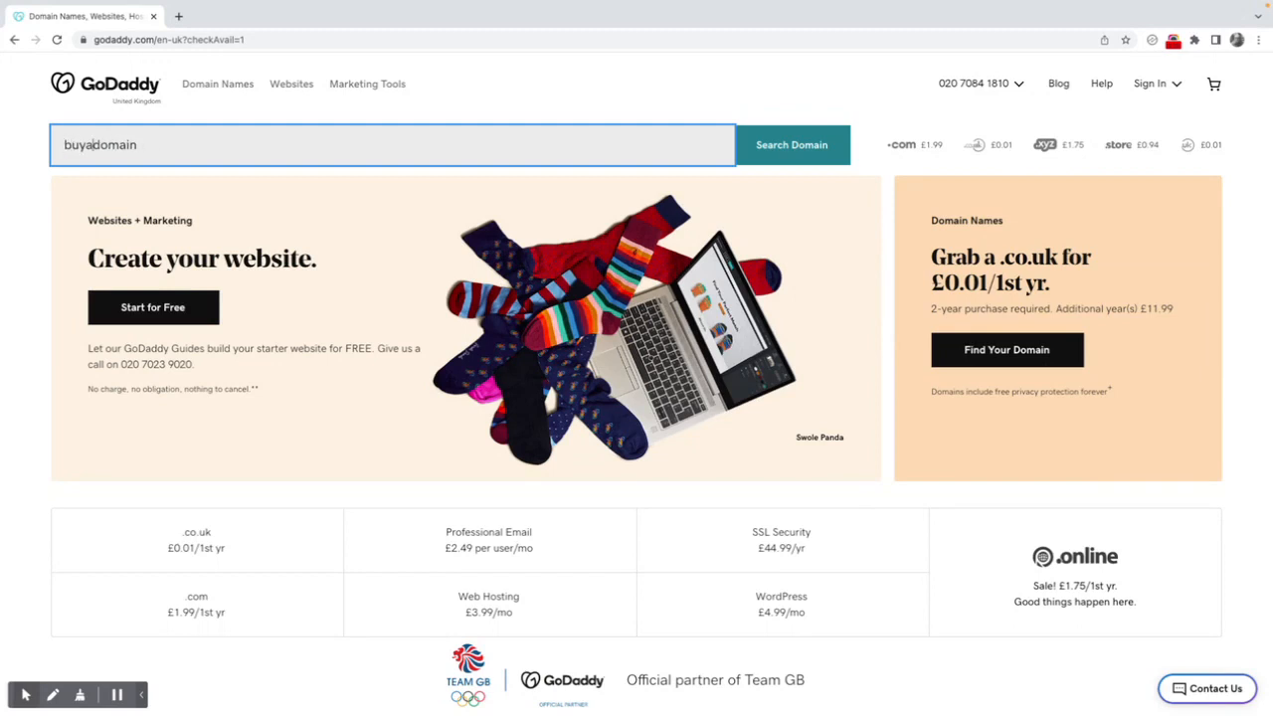
text(.co)
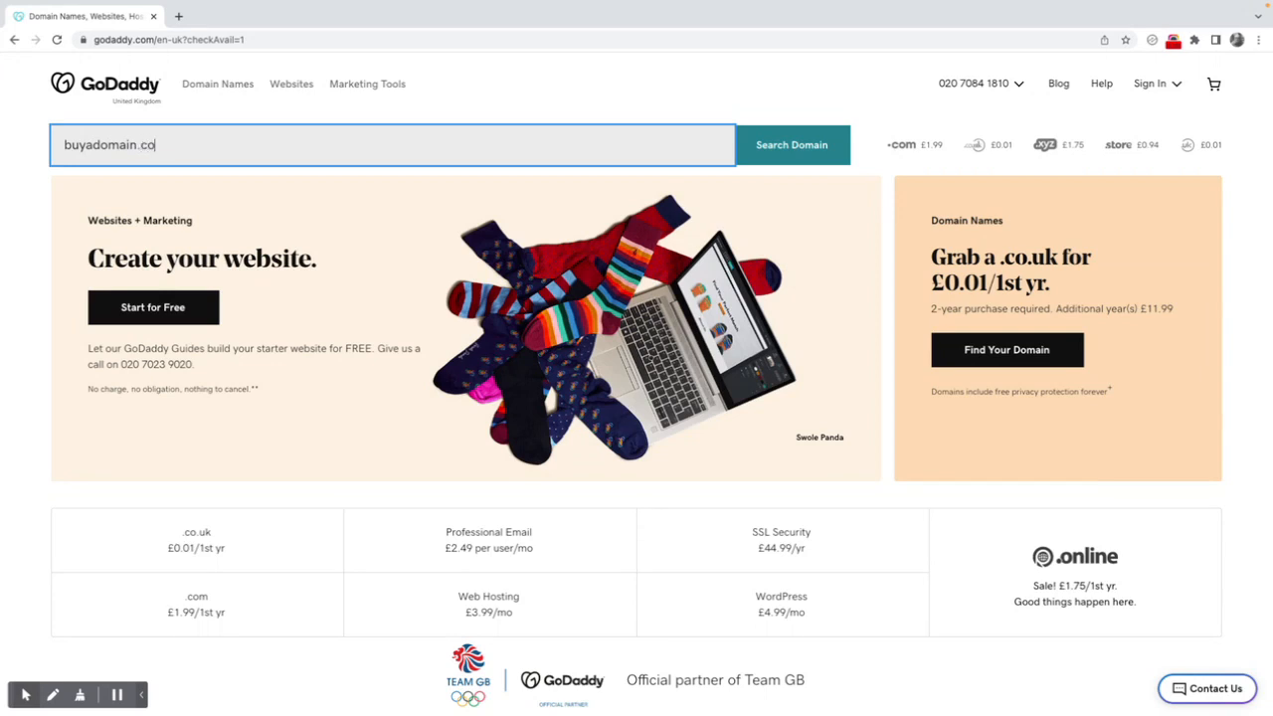
text(u)
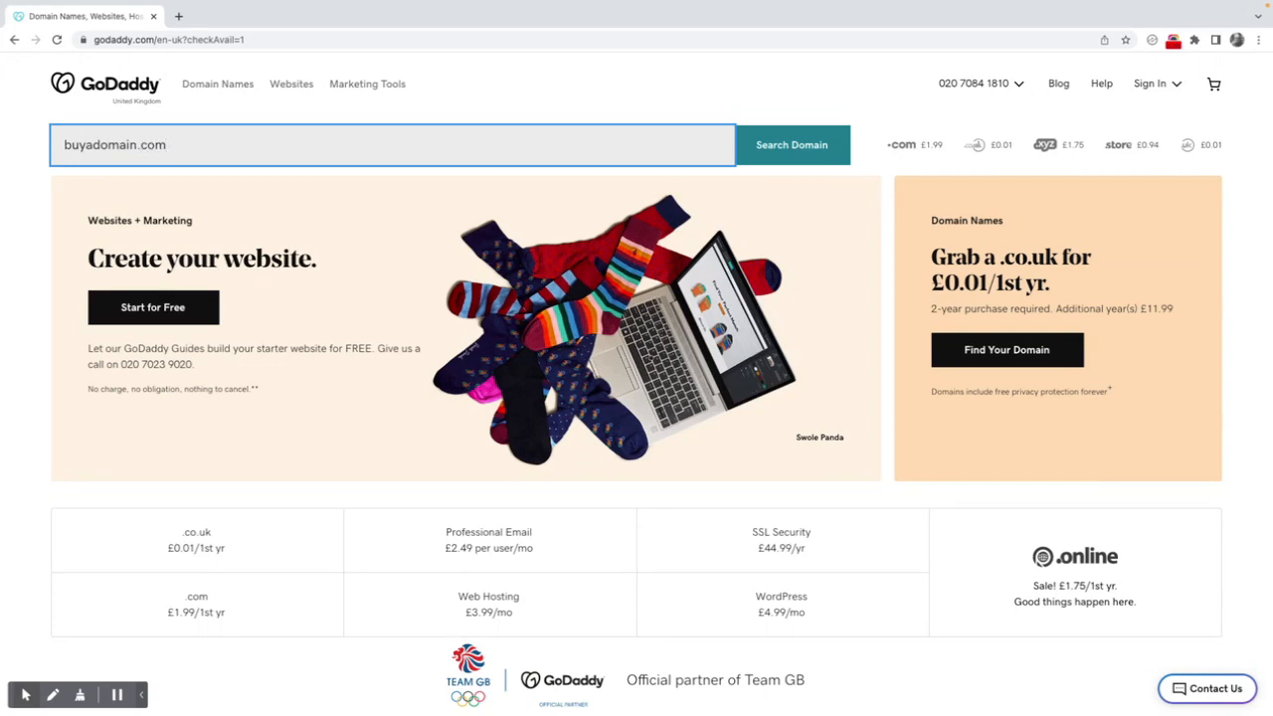
key(Backspace)
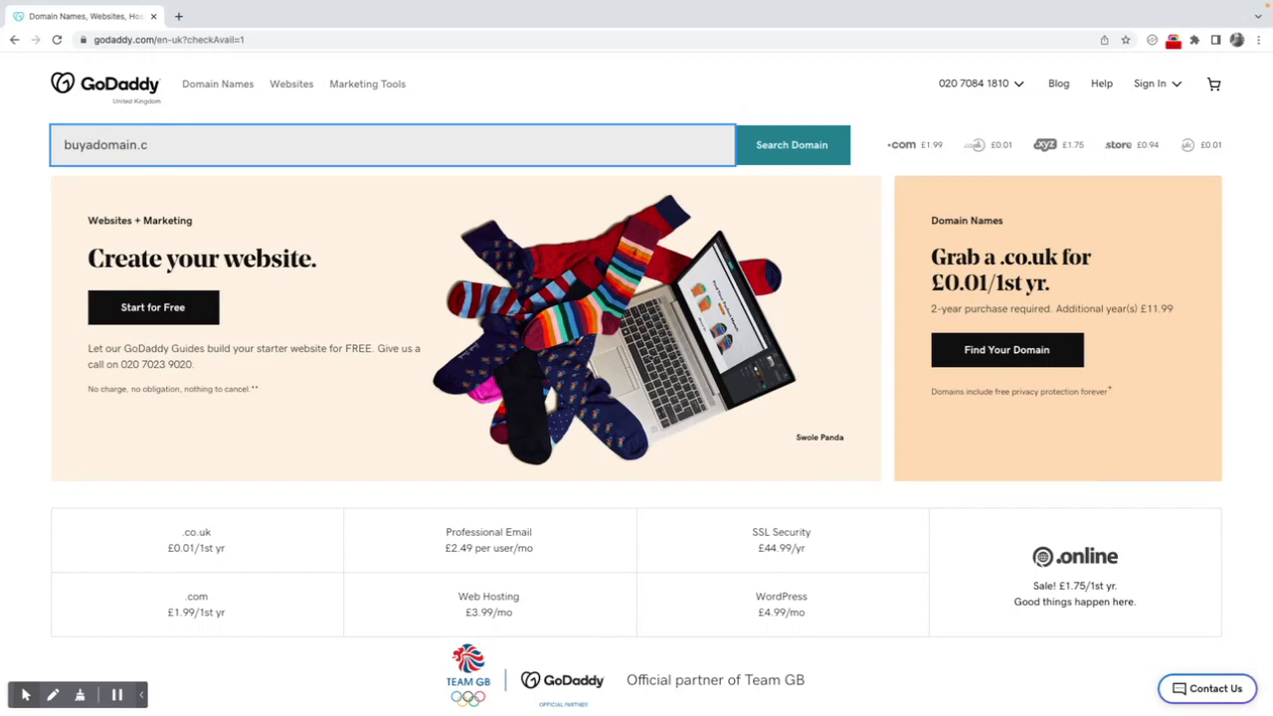
key(BackSpace)
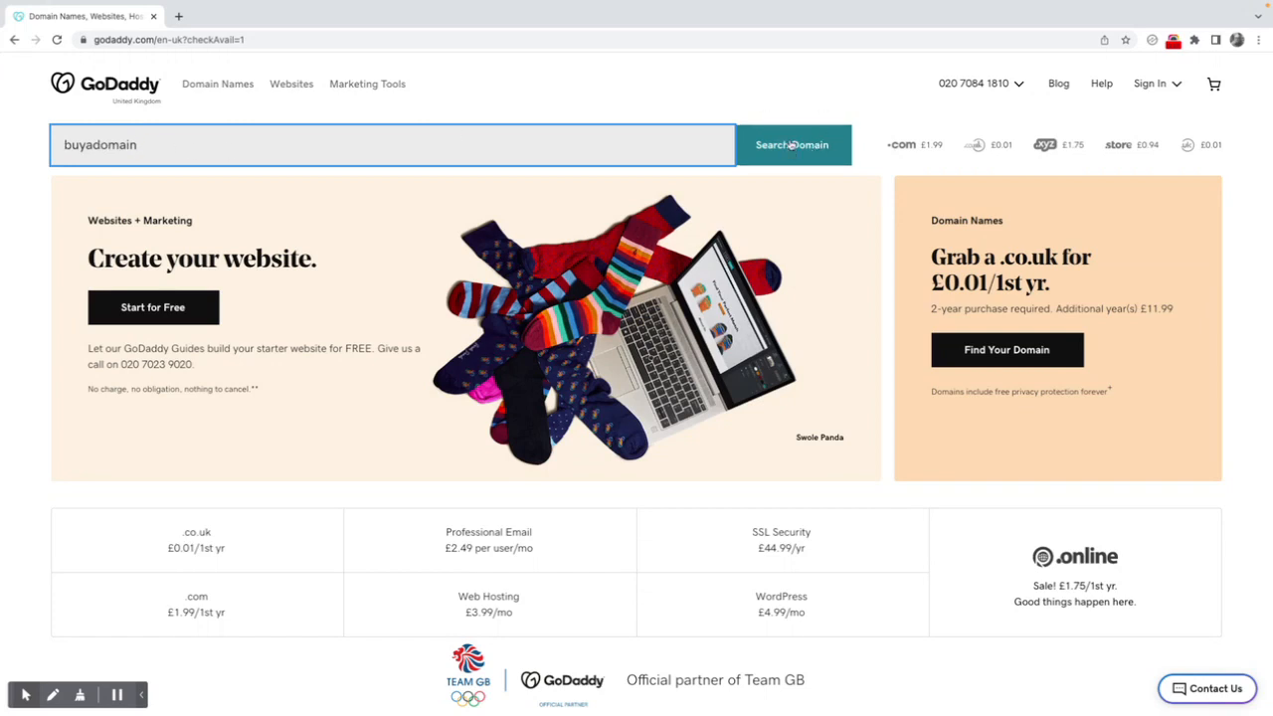
- Run the domain search for buyadomain, showing buyadomain.co.uk taken with priced alternatives
click(792, 143)
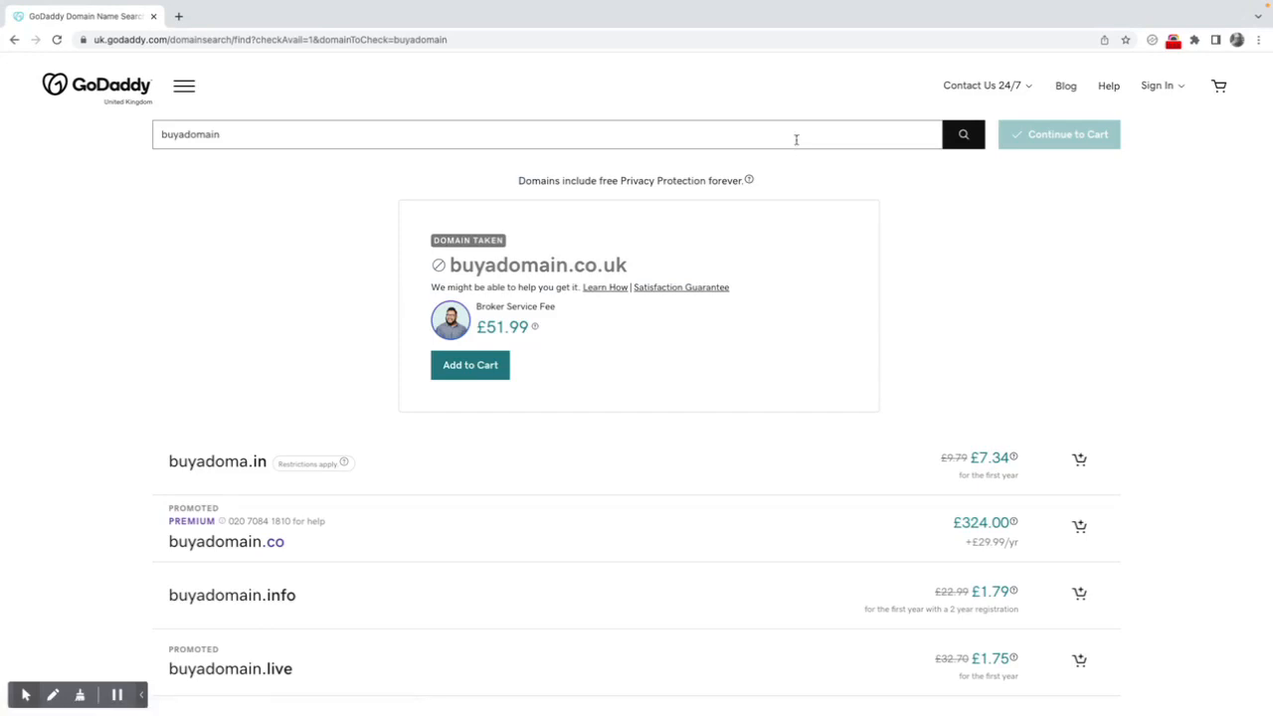
mouse_move(575, 219)
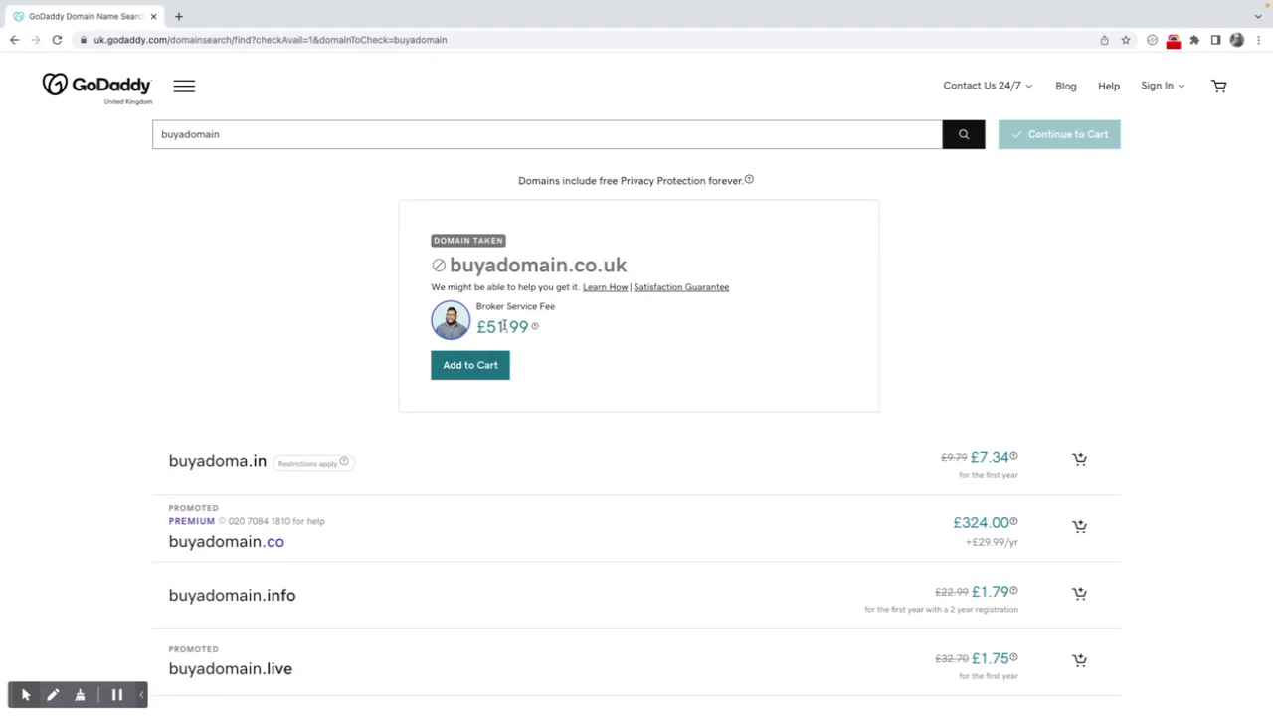
mouse_move(600, 322)
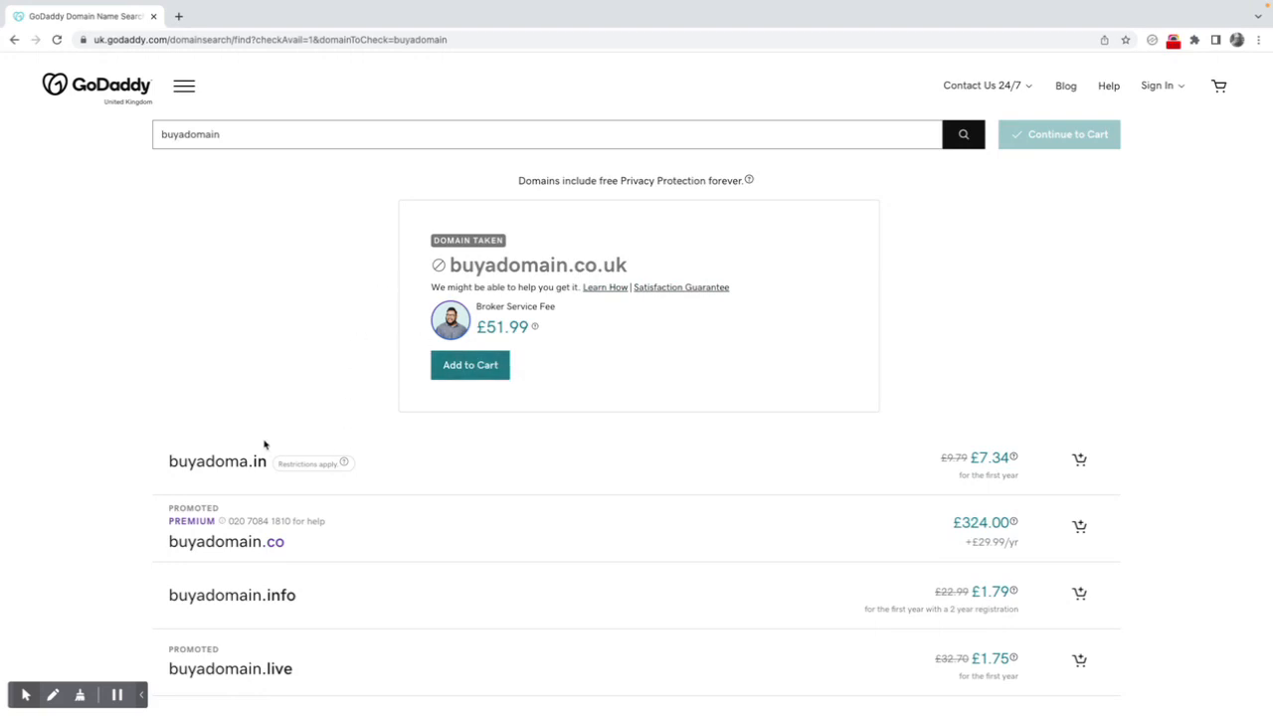
mouse_move(282, 493)
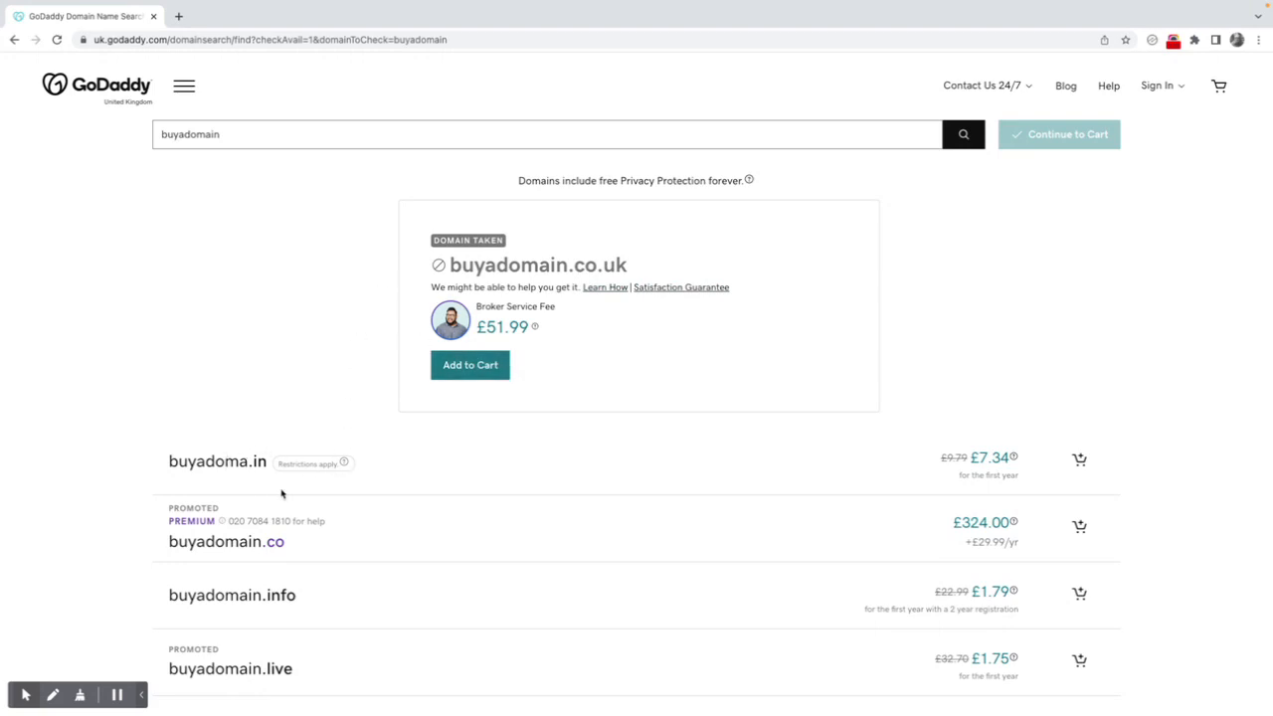
scroll(down, 3)
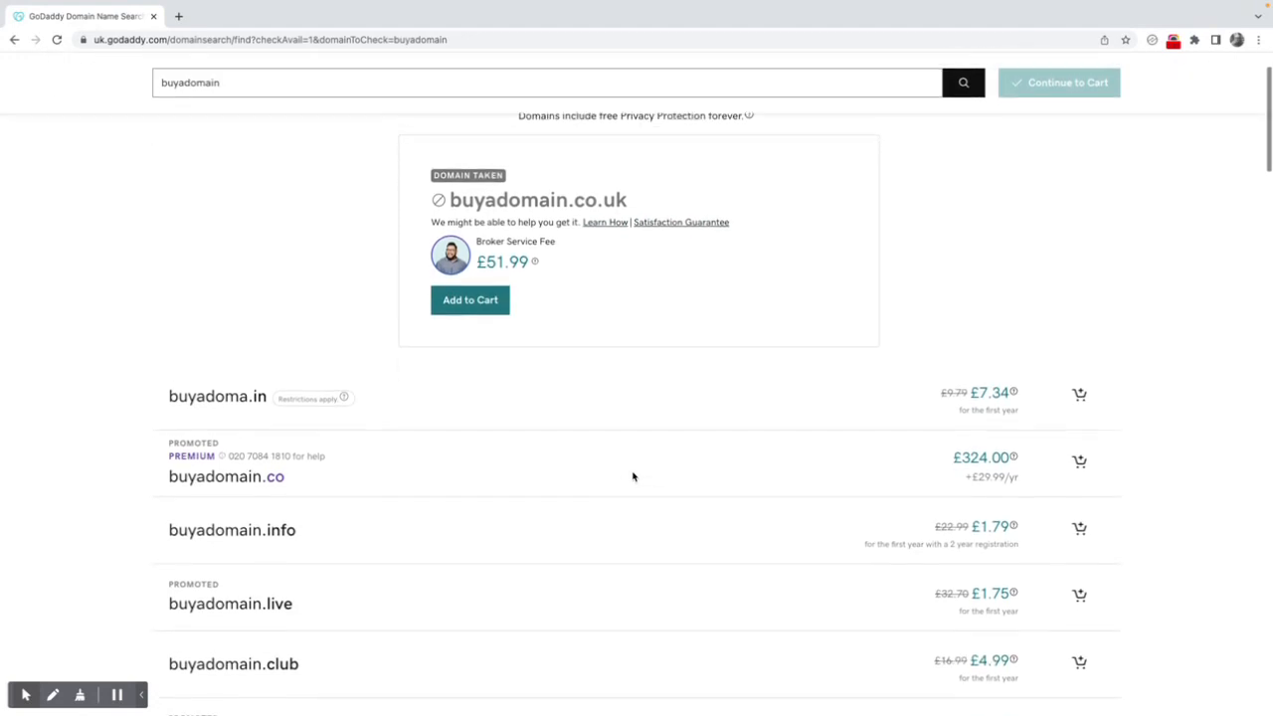
scroll(down, 3)
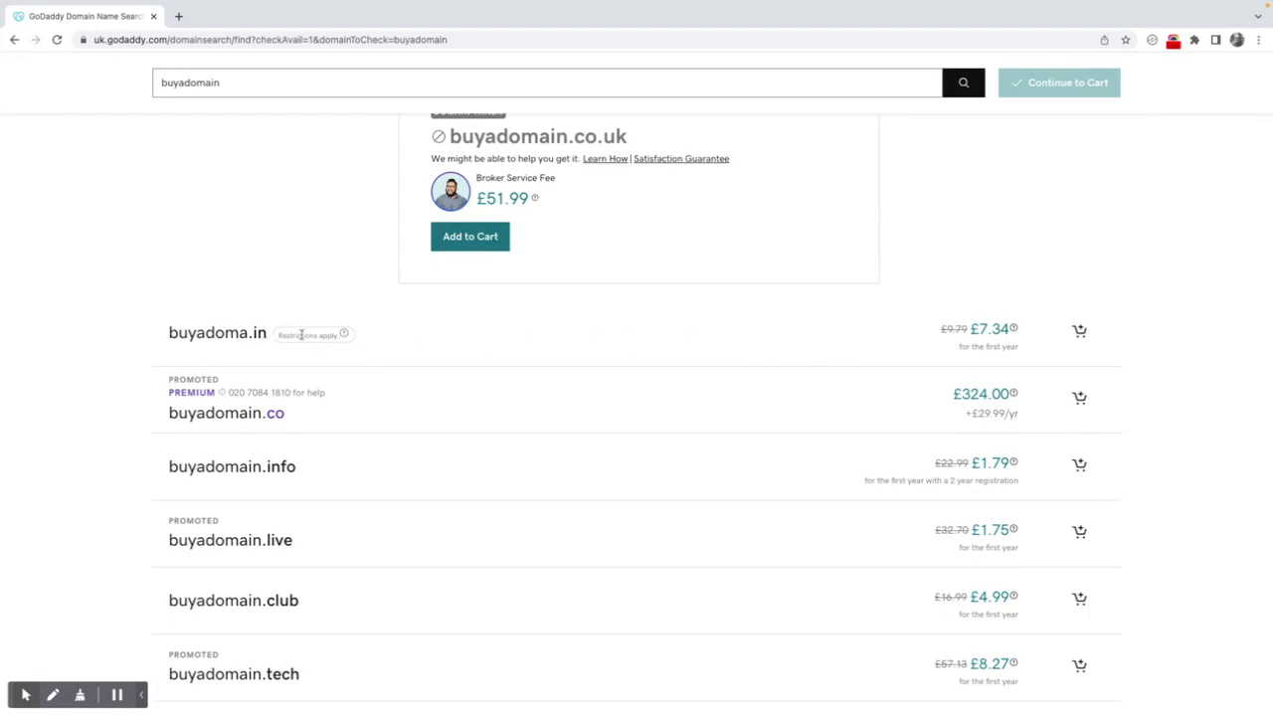
mouse_move(151, 418)
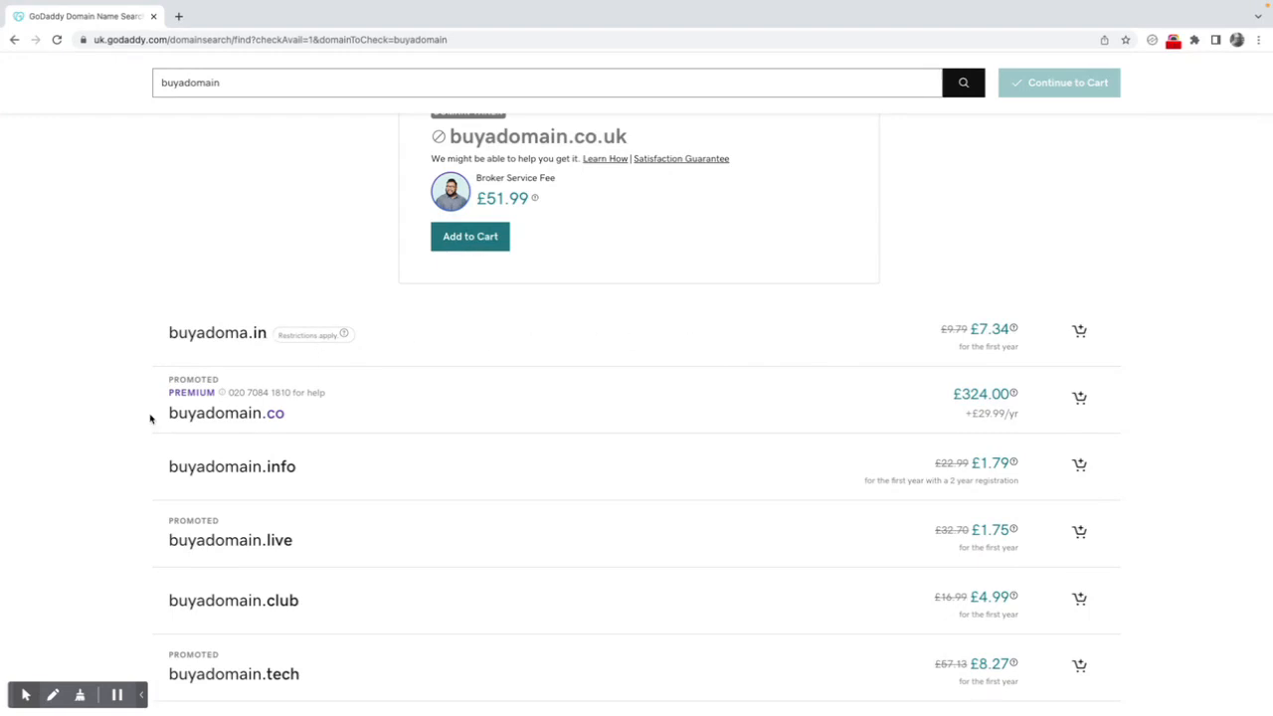
mouse_move(938, 406)
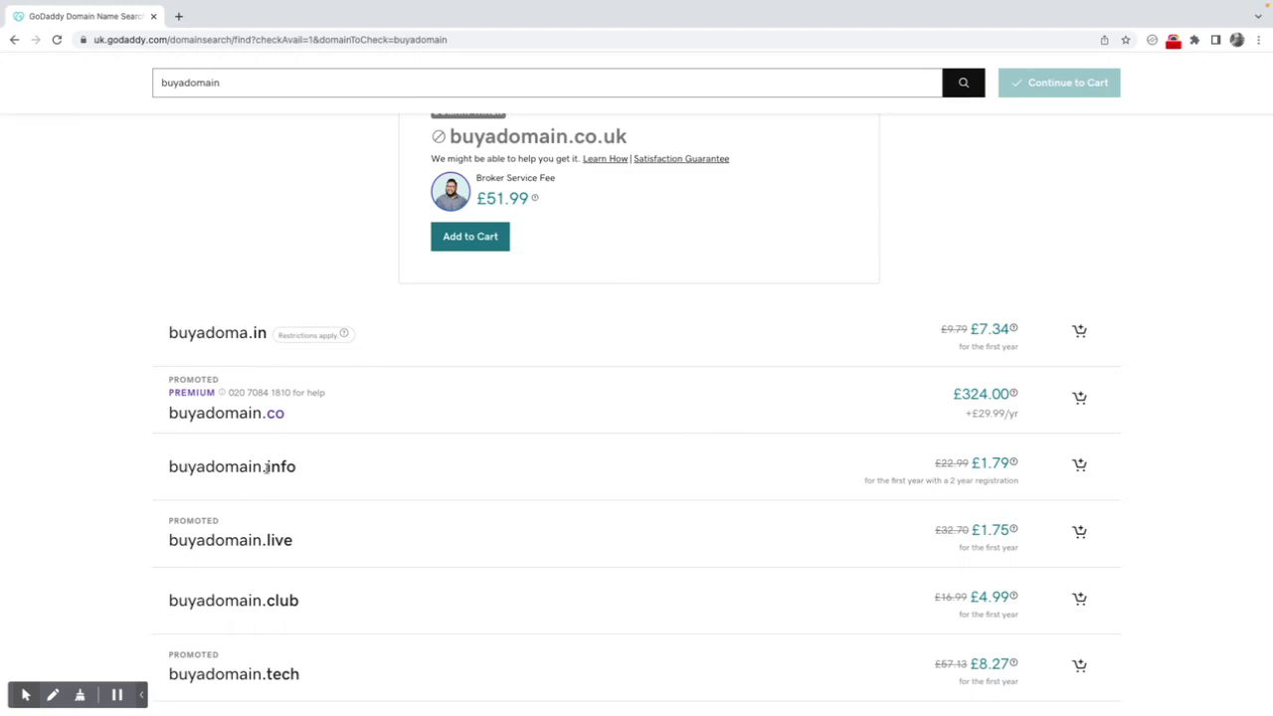
mouse_move(370, 475)
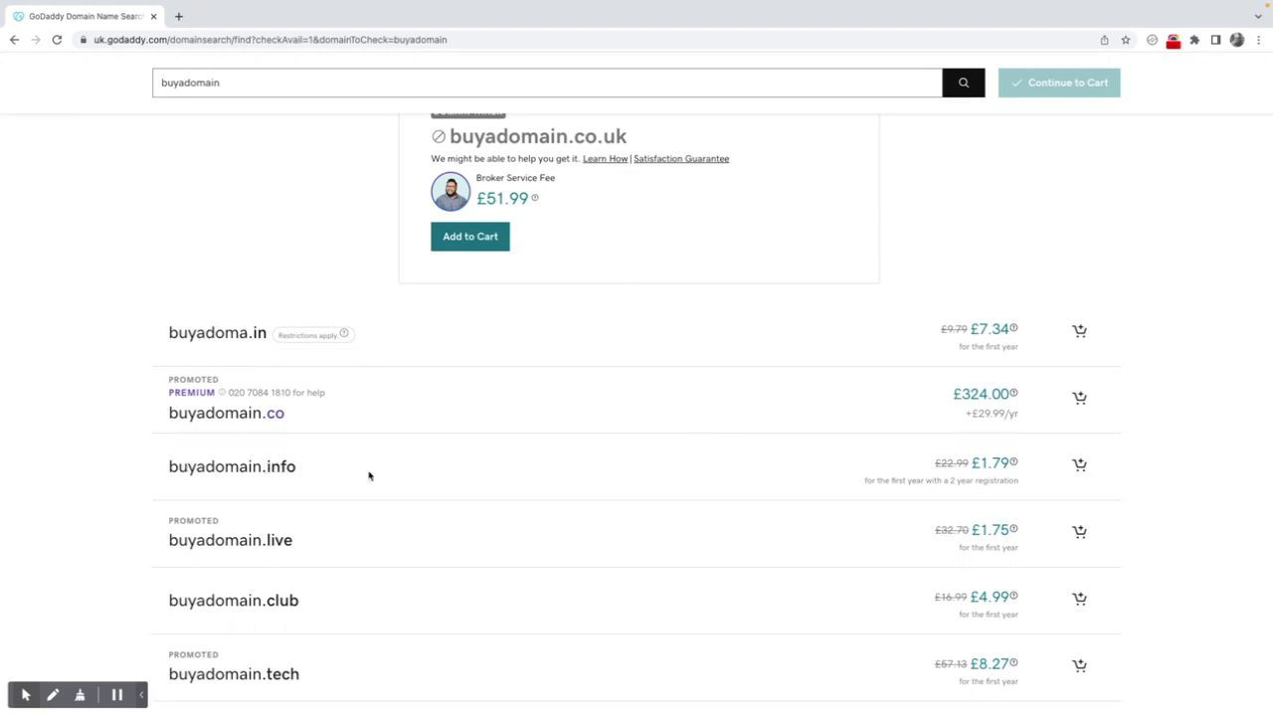
mouse_move(930, 477)
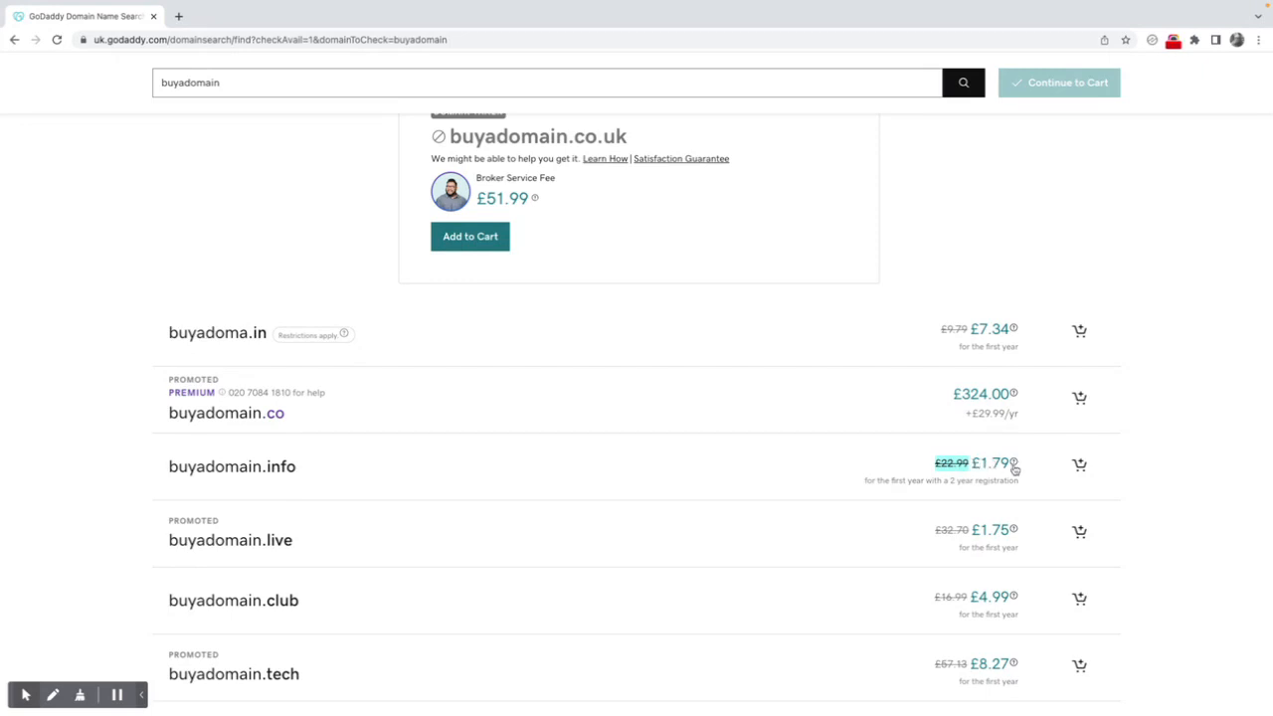
mouse_move(768, 525)
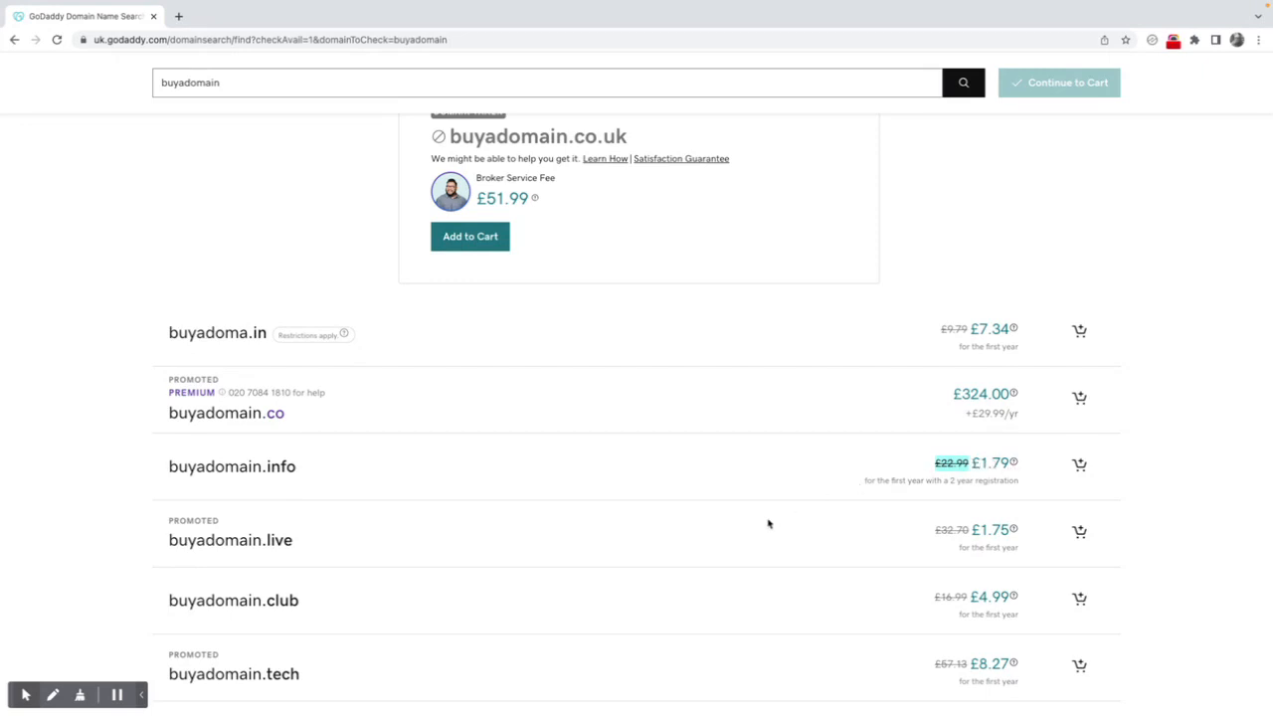
scroll(down, 3)
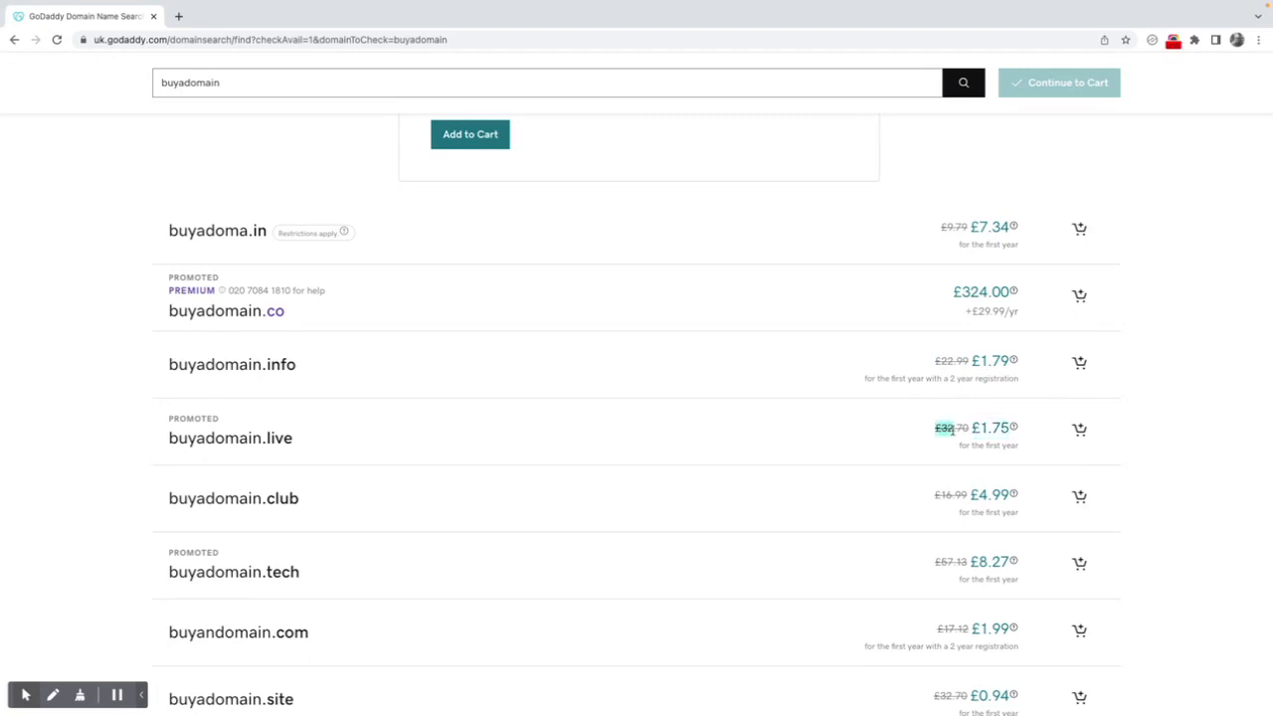
mouse_move(962, 442)
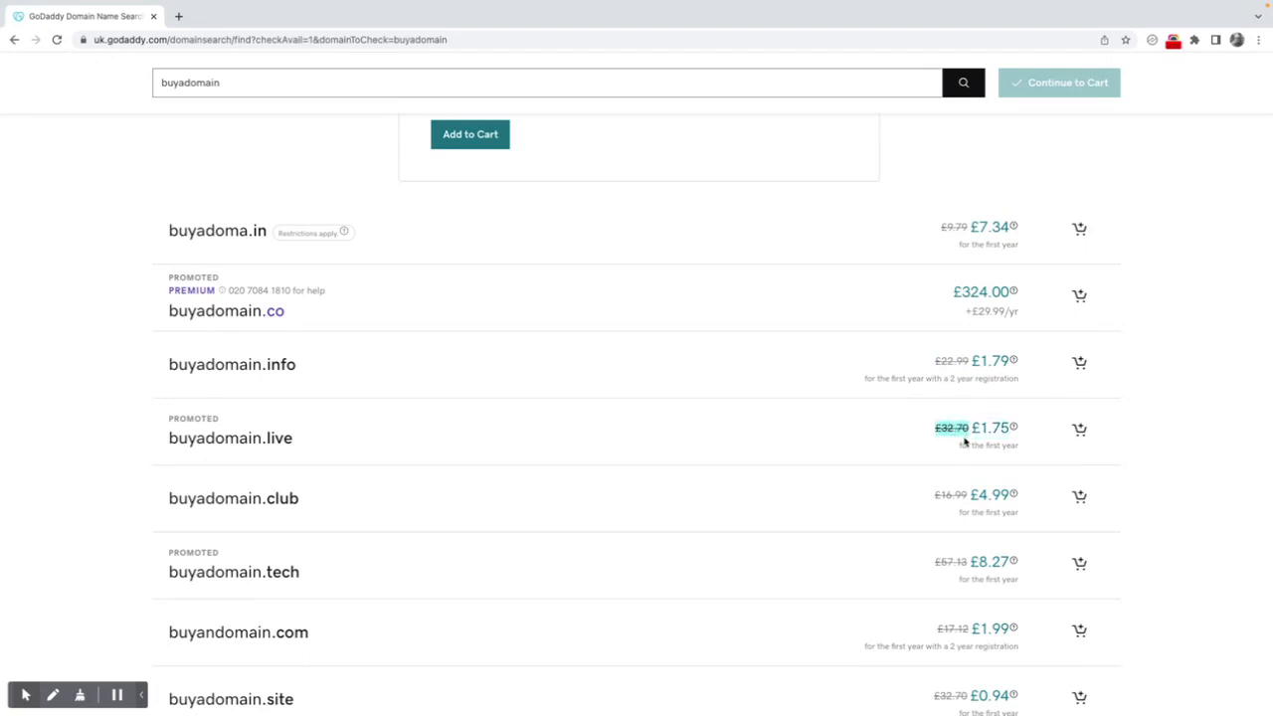
mouse_move(897, 517)
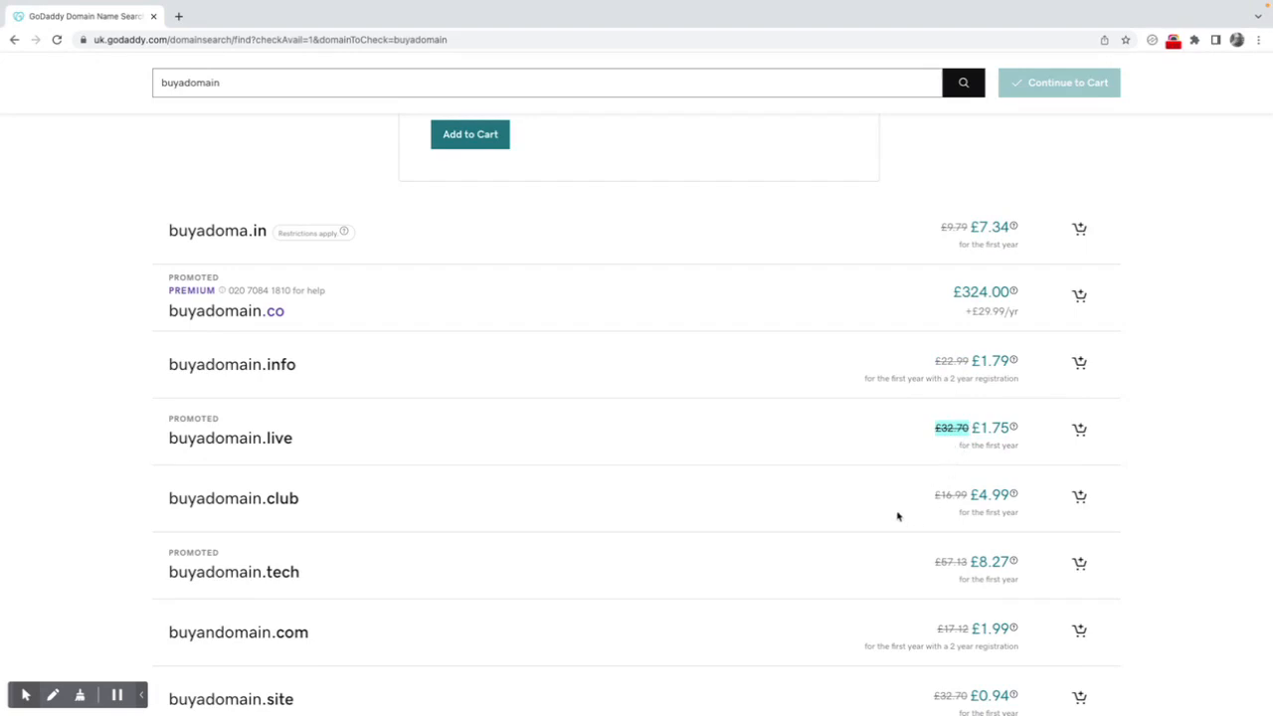
scroll(down, 3)
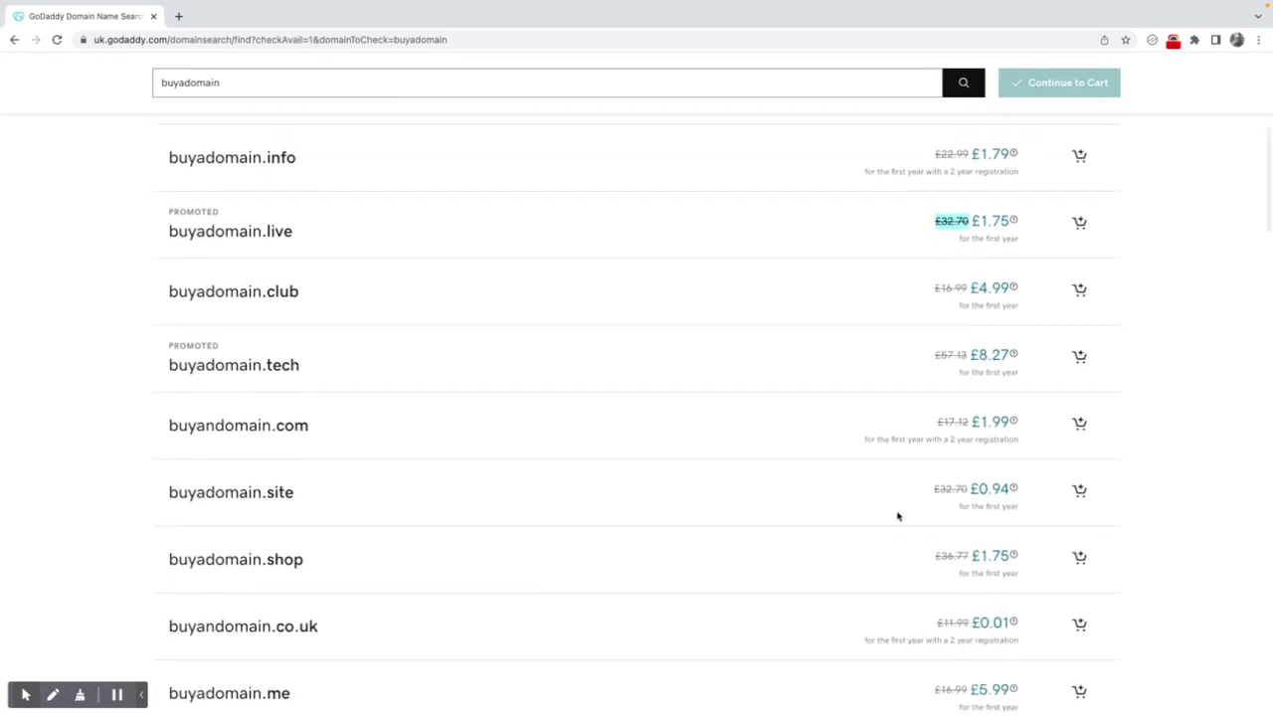
scroll(down, 3)
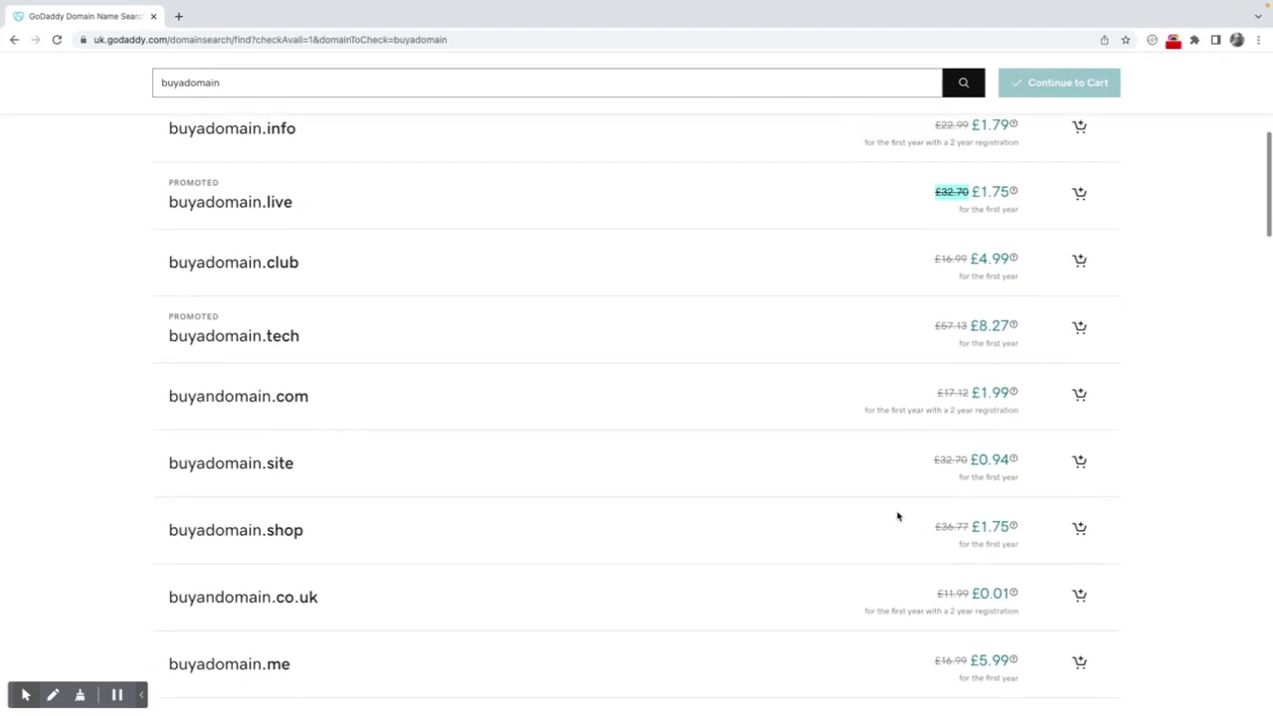
mouse_move(948, 472)
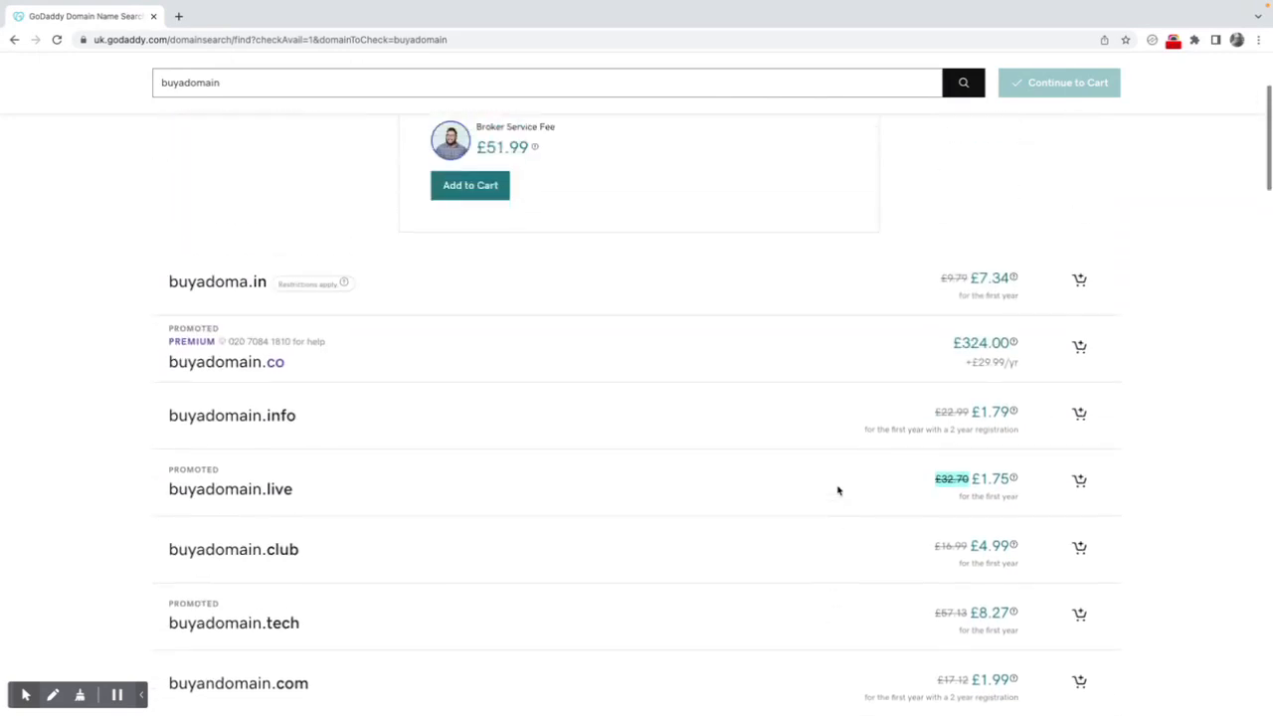
- Add buyadomain.site at £0.94 to the cart and continue with it selected
scroll(down, 3)
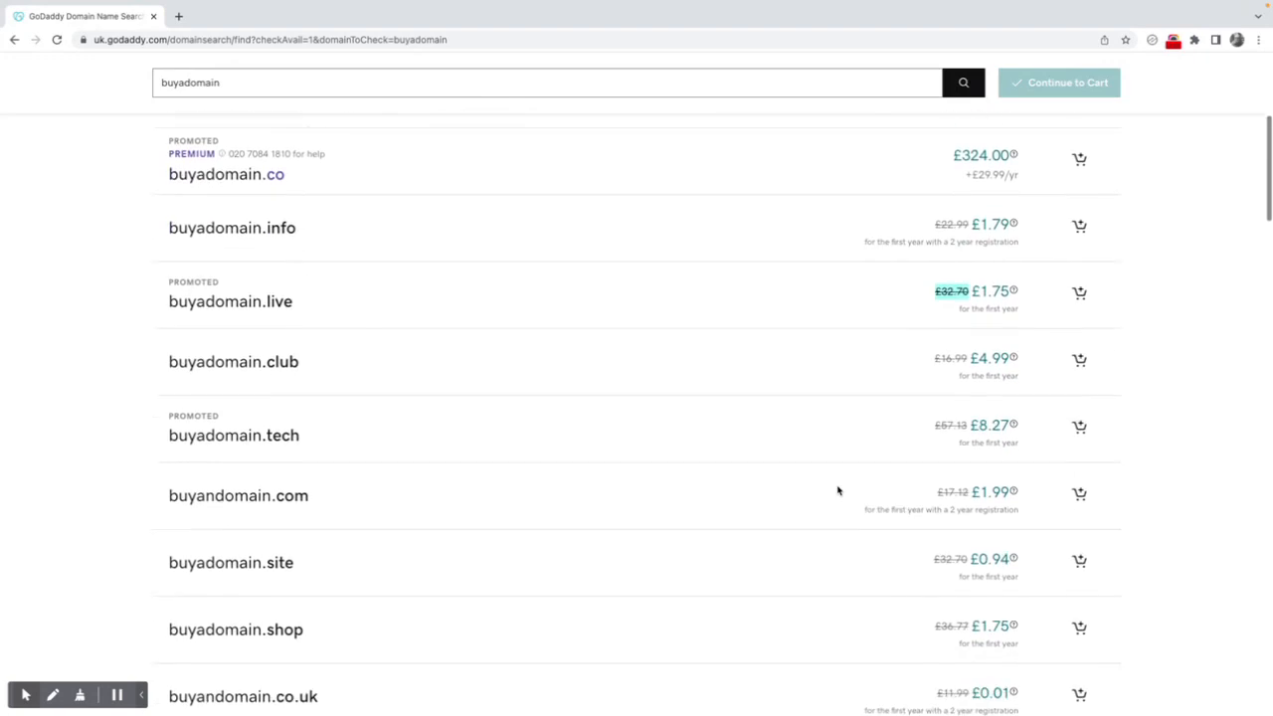
scroll(down, 3)
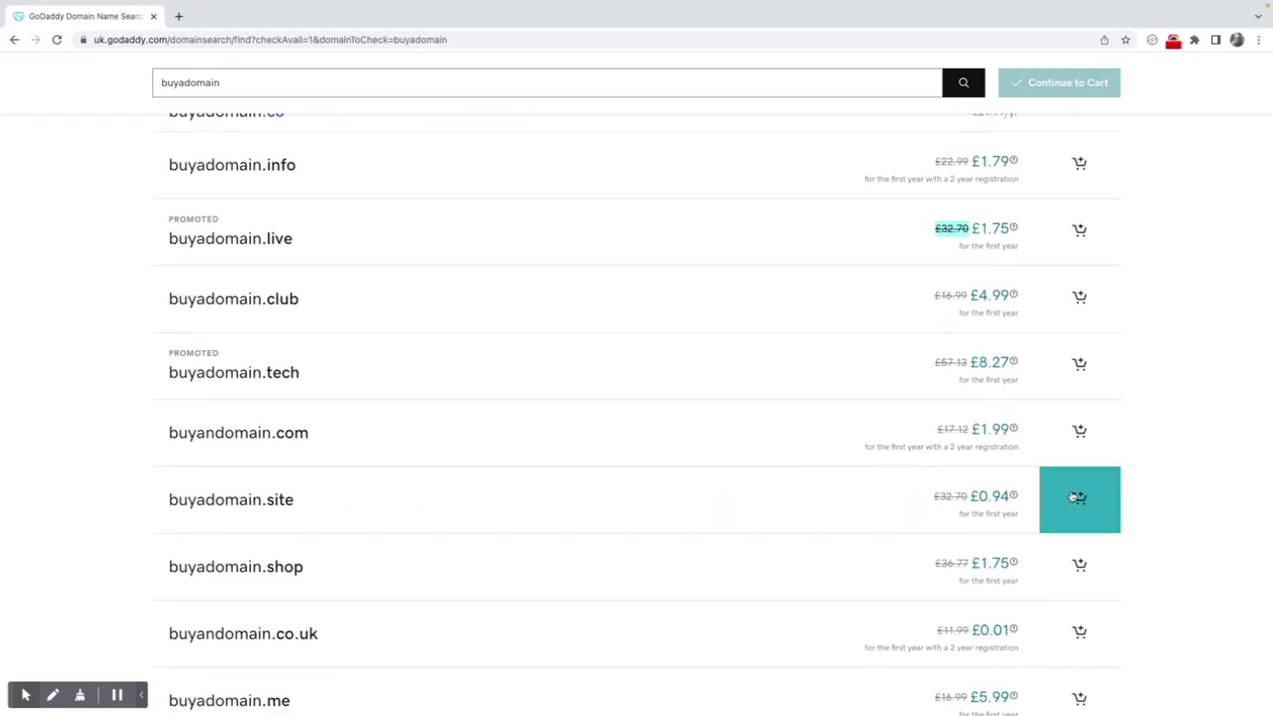
click(1077, 497)
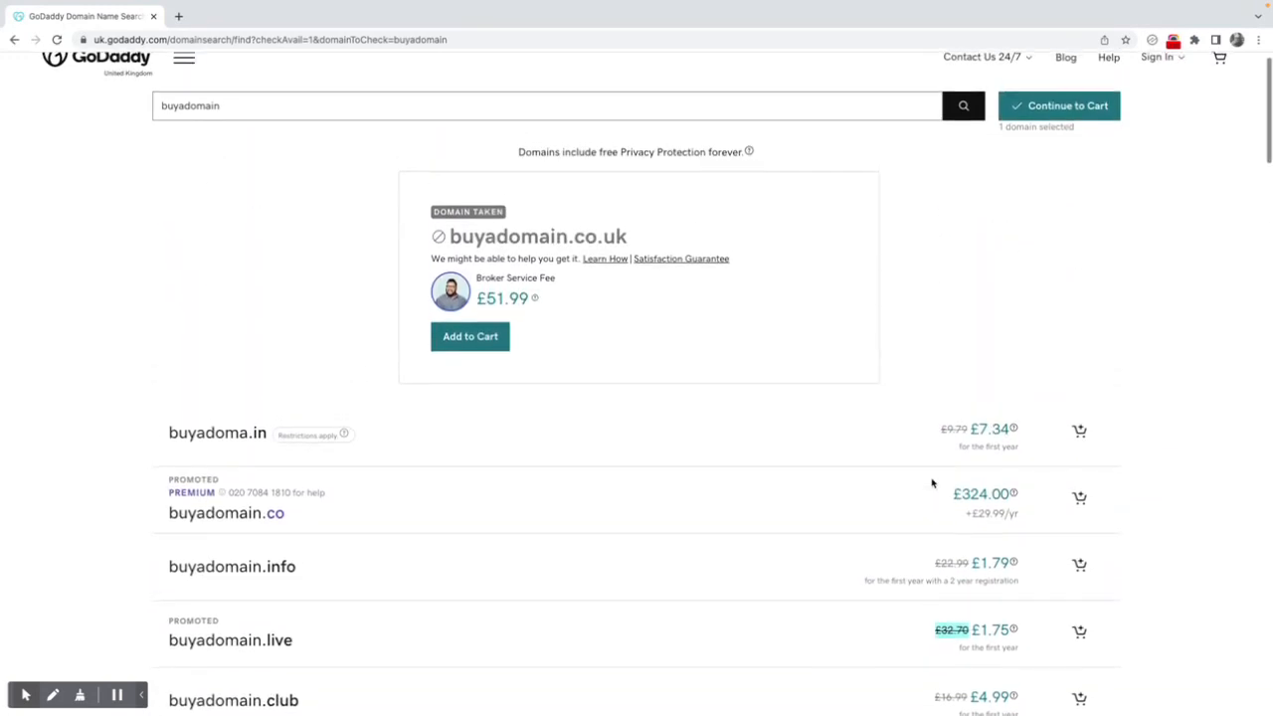
scroll(down, 3)
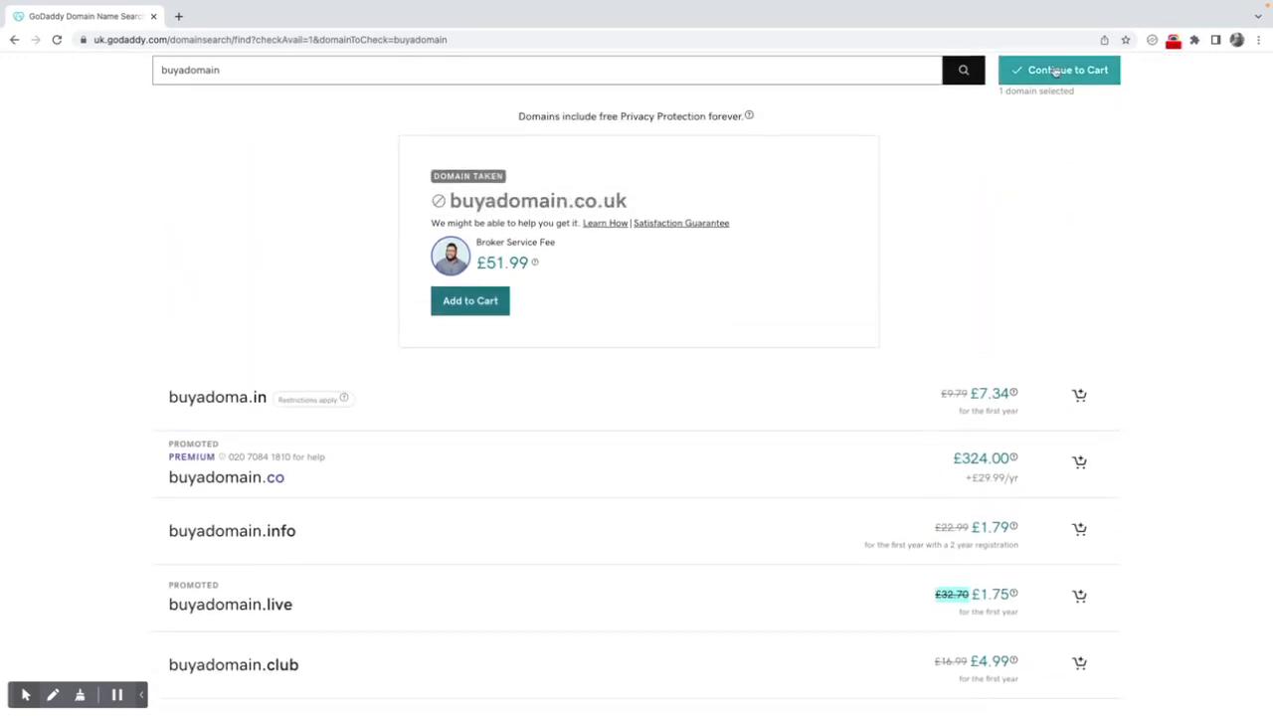
click(1058, 70)
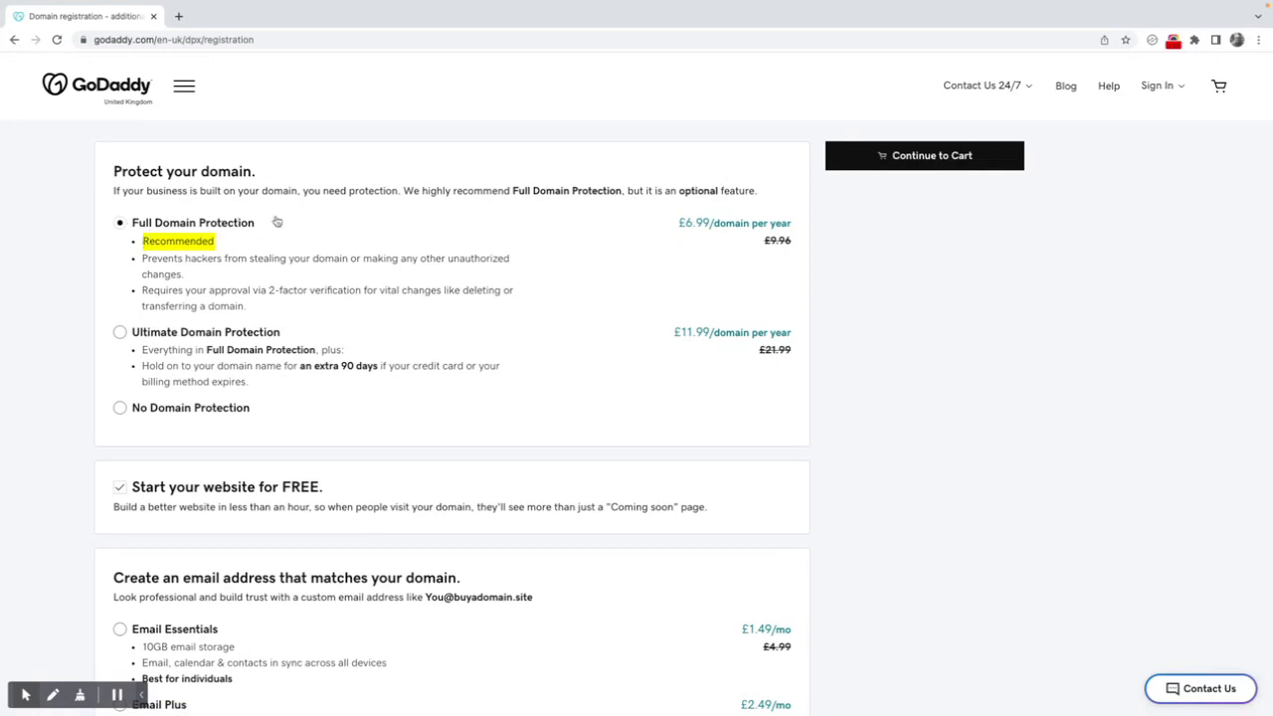
mouse_move(692, 231)
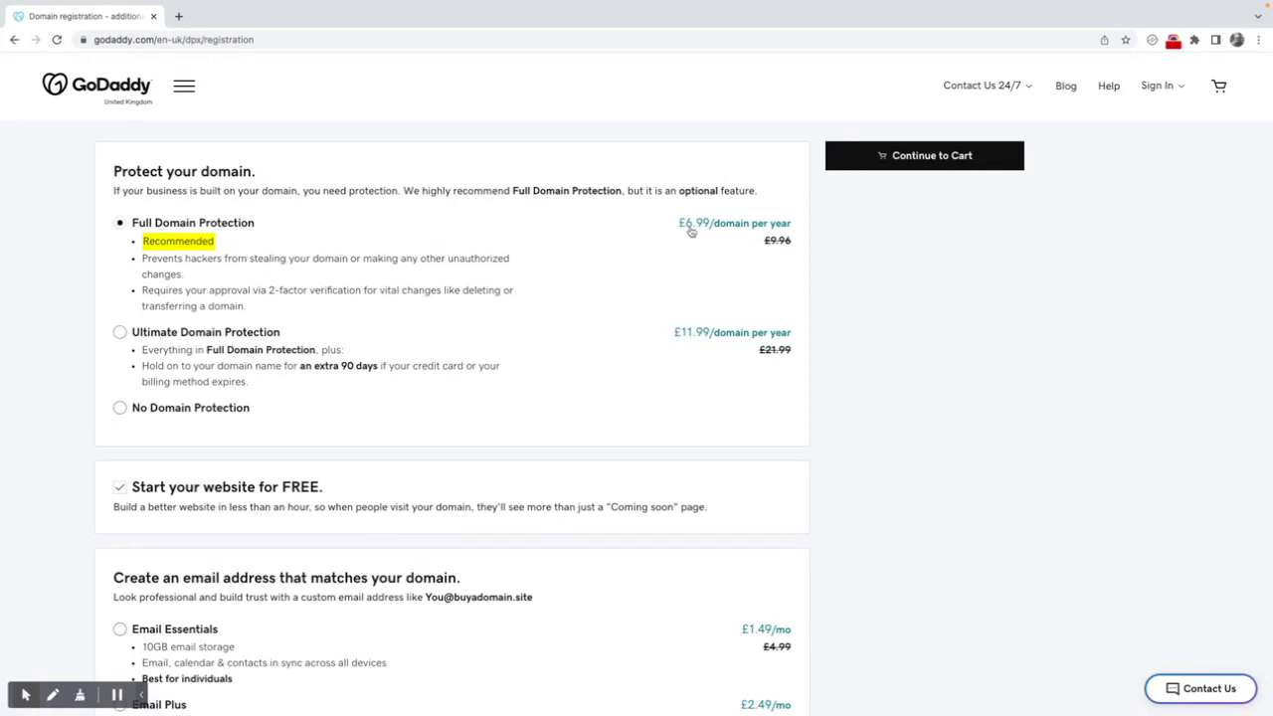
mouse_move(784, 230)
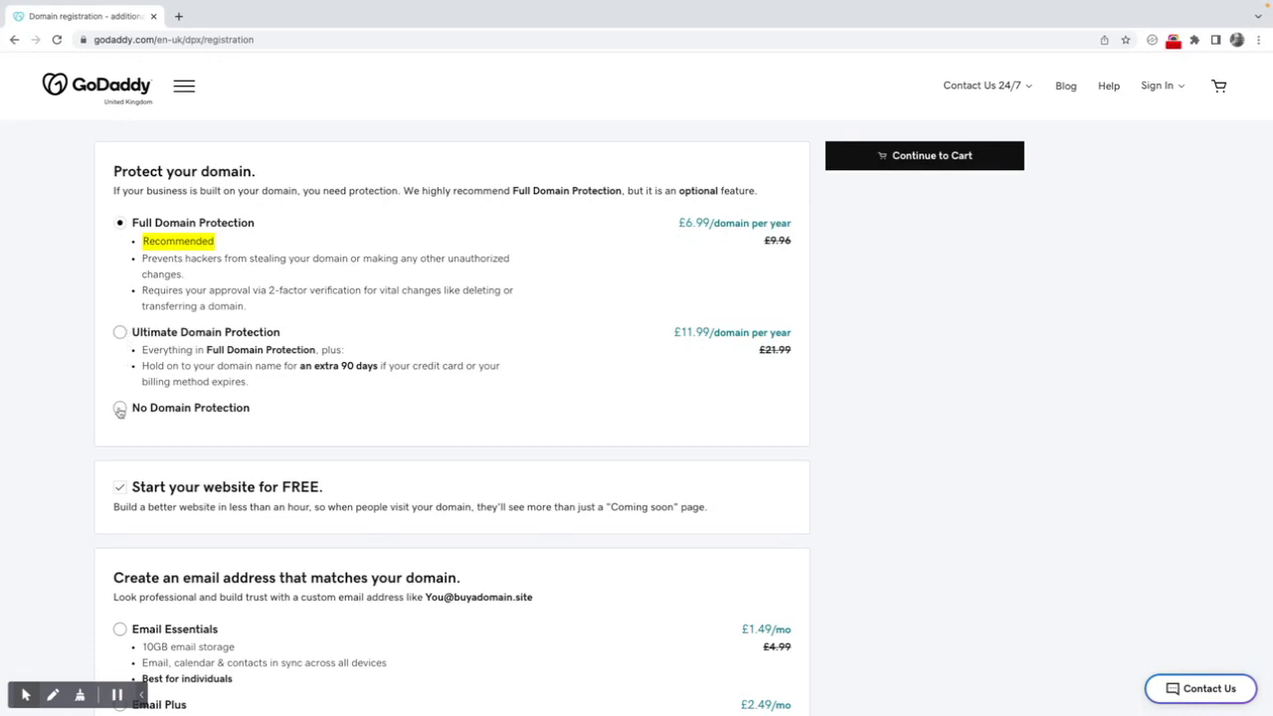
- Choose No Domain Protection and keep the free website and matching email extras declined
click(119, 408)
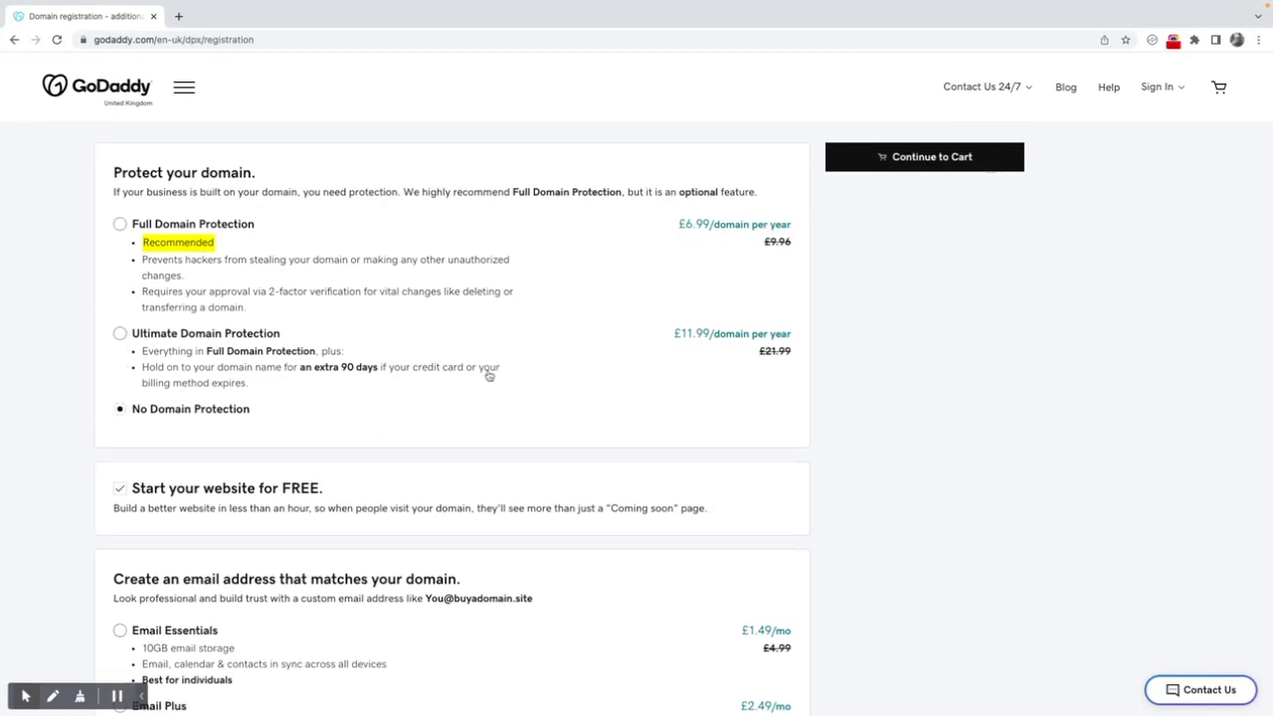
scroll(down, 3)
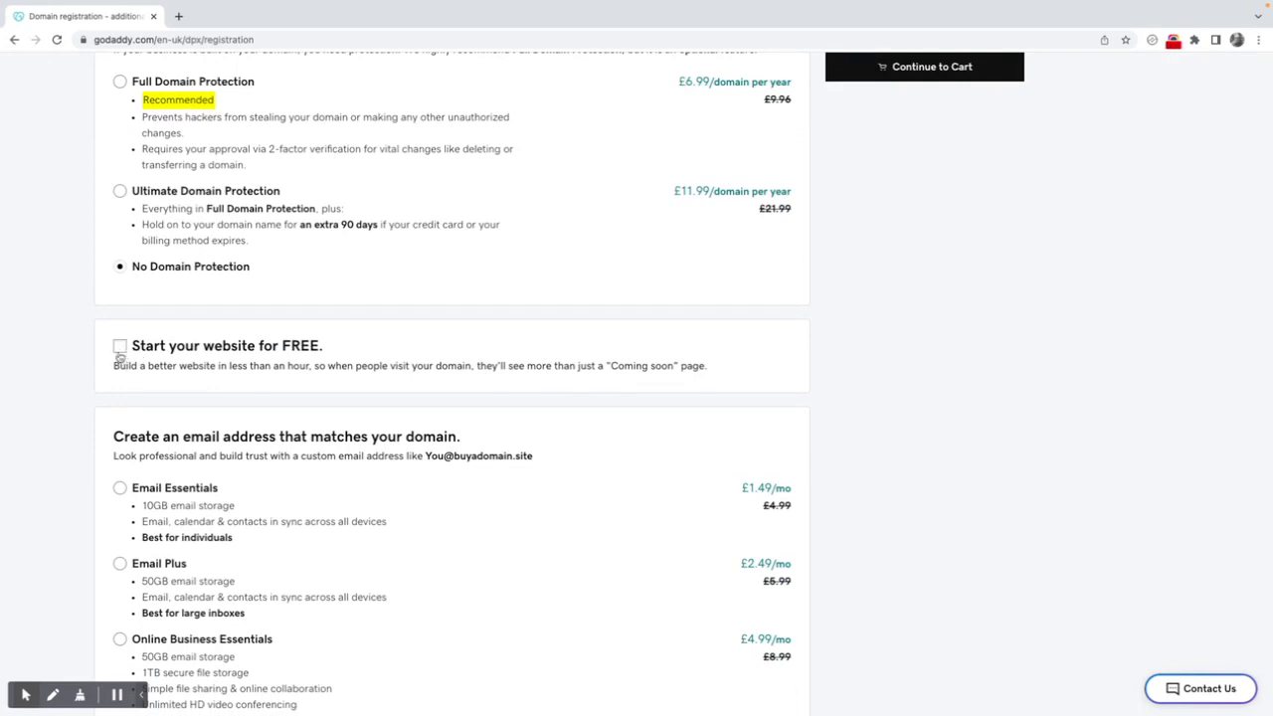
mouse_move(330, 350)
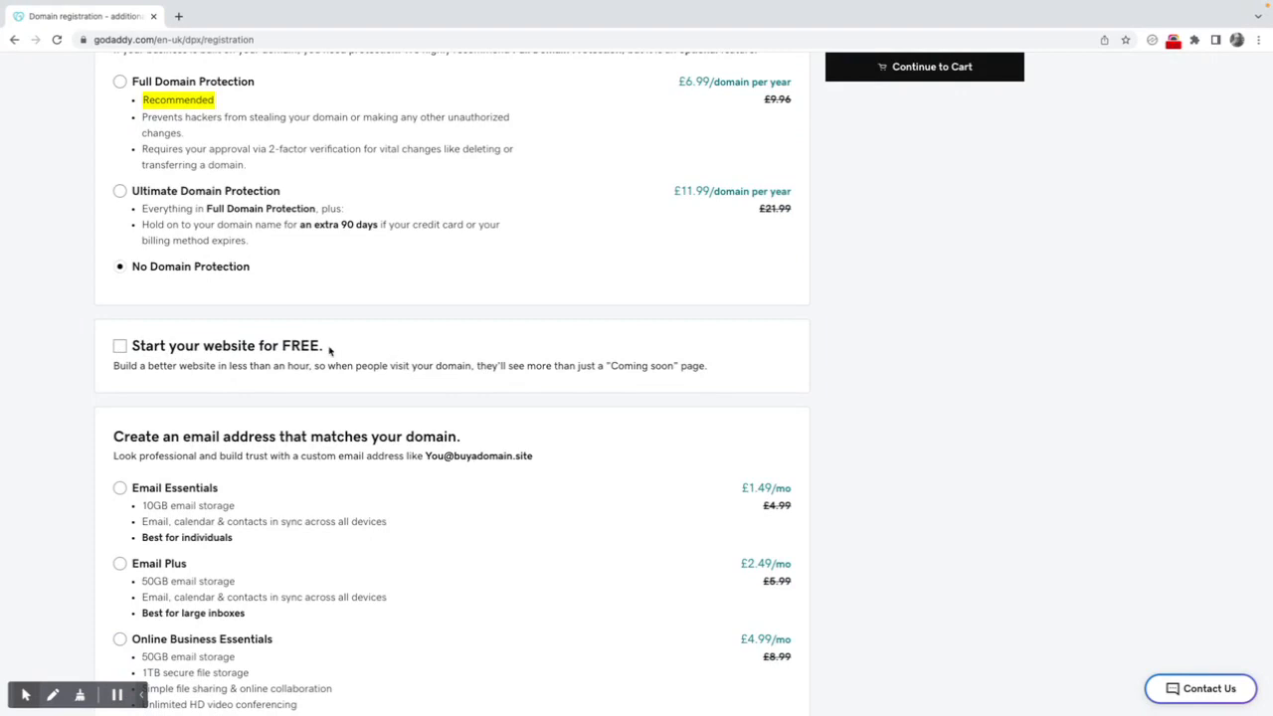
scroll(down, 3)
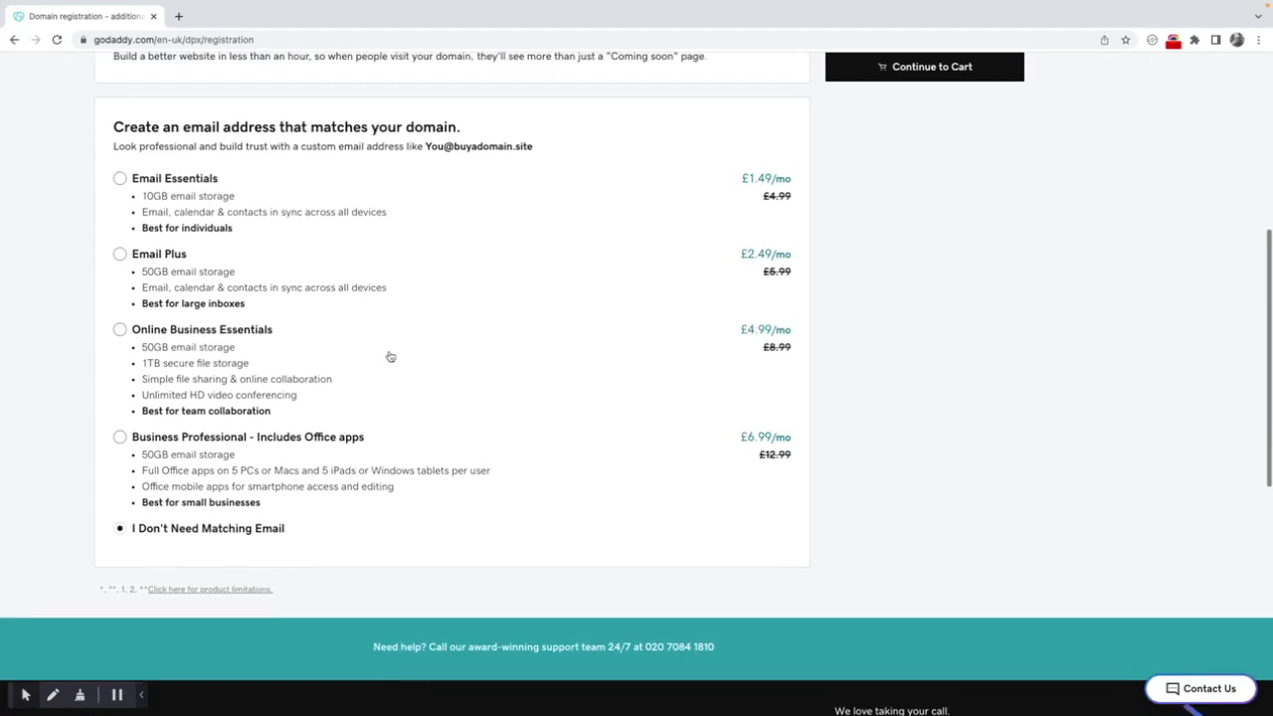
scroll(down, 3)
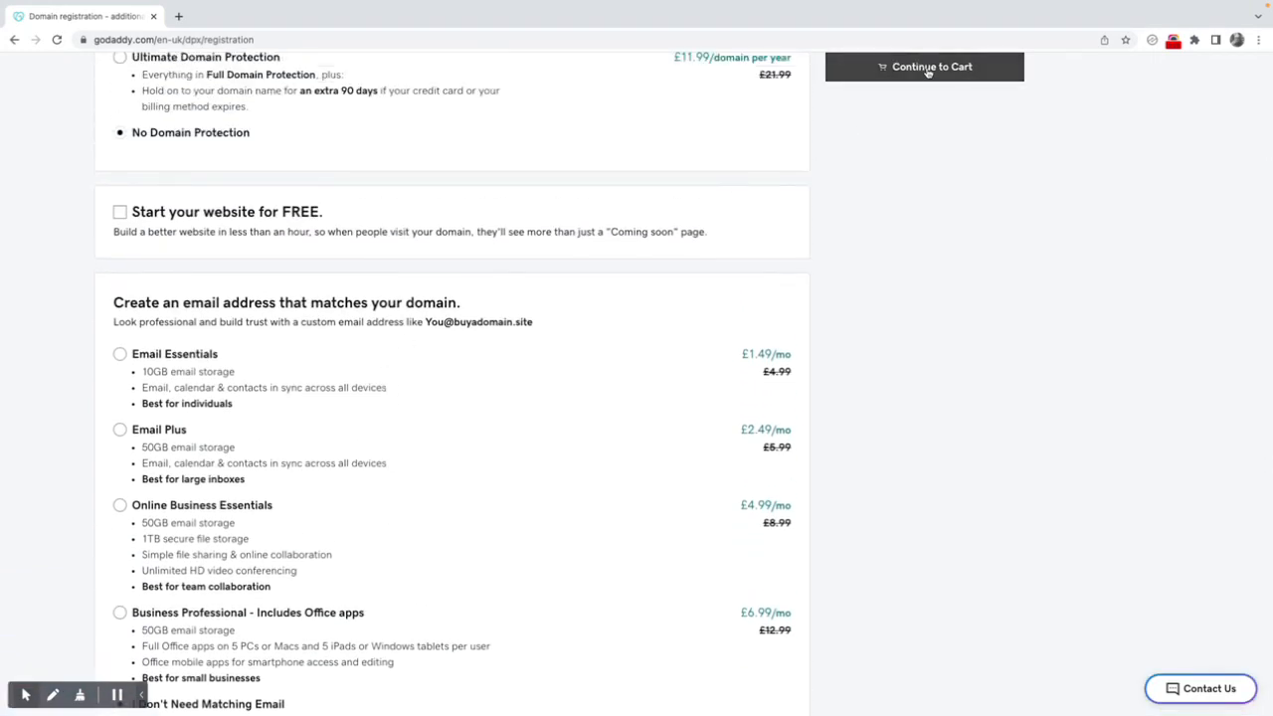
- Continue to the cart and change buyadomain.site registration to 1 Year, bringing the subtotal to £0.94
click(923, 68)
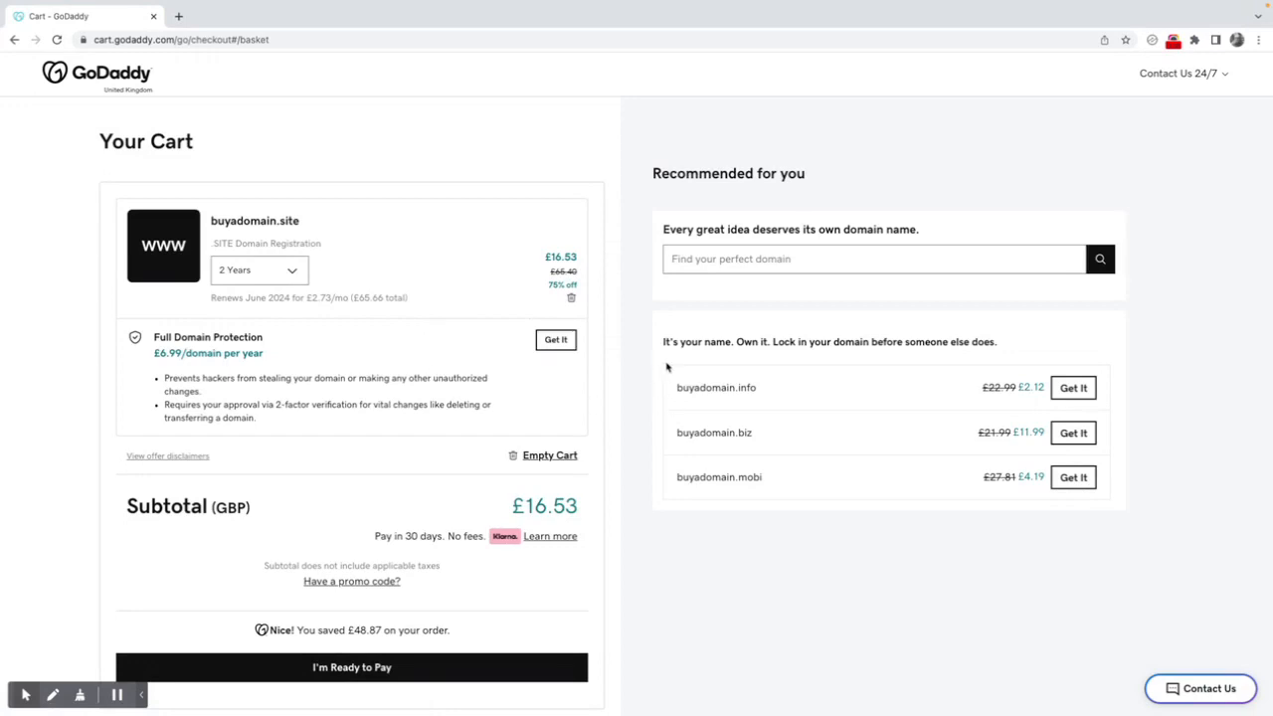
mouse_move(290, 223)
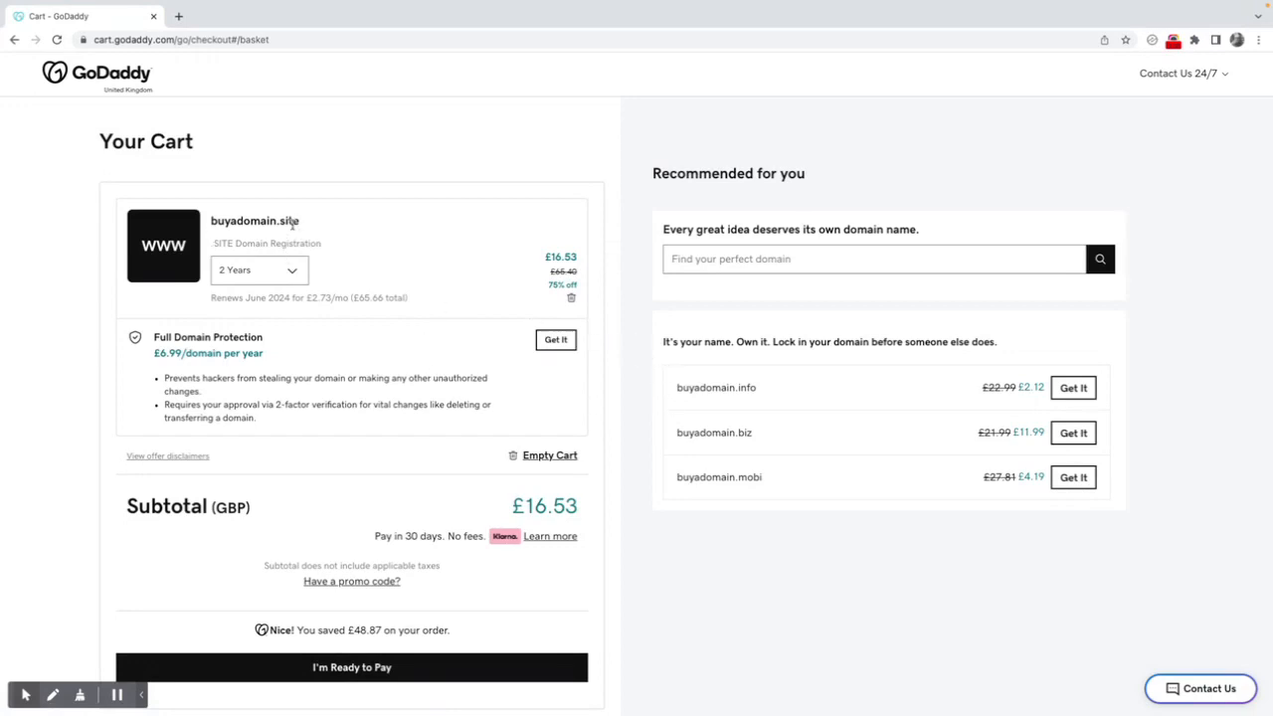
mouse_move(346, 275)
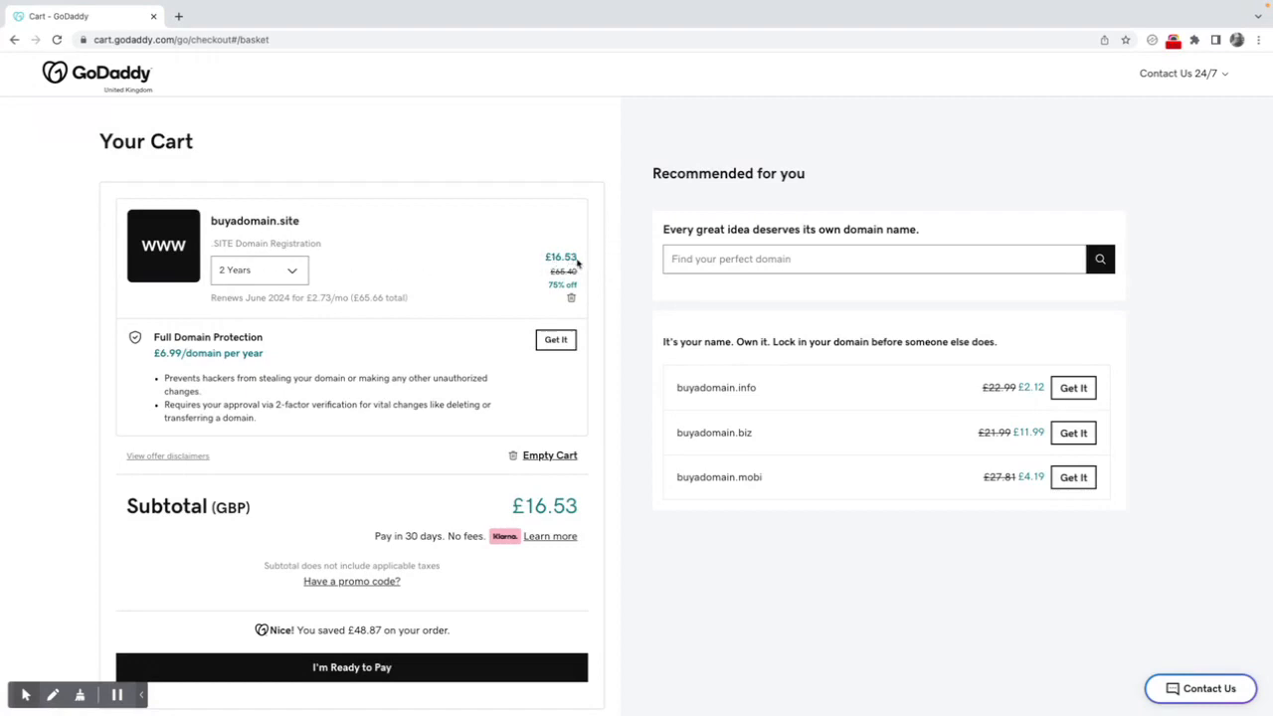
click(258, 270)
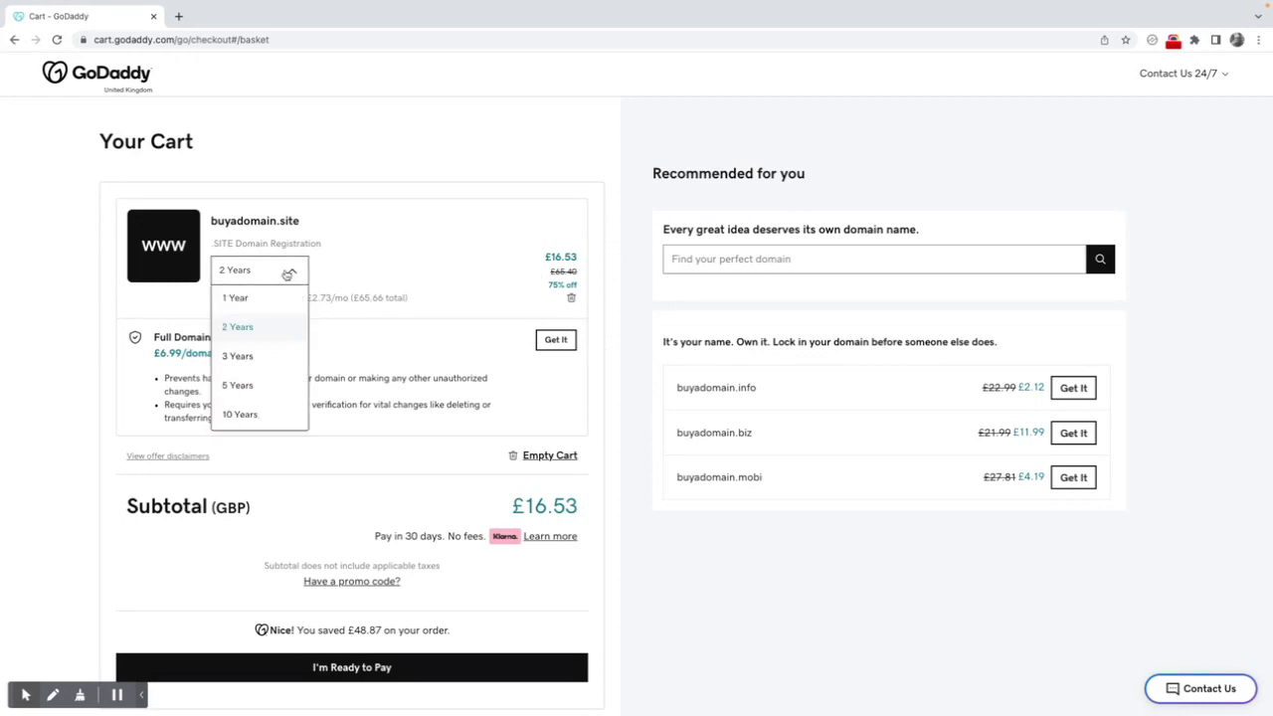
click(235, 298)
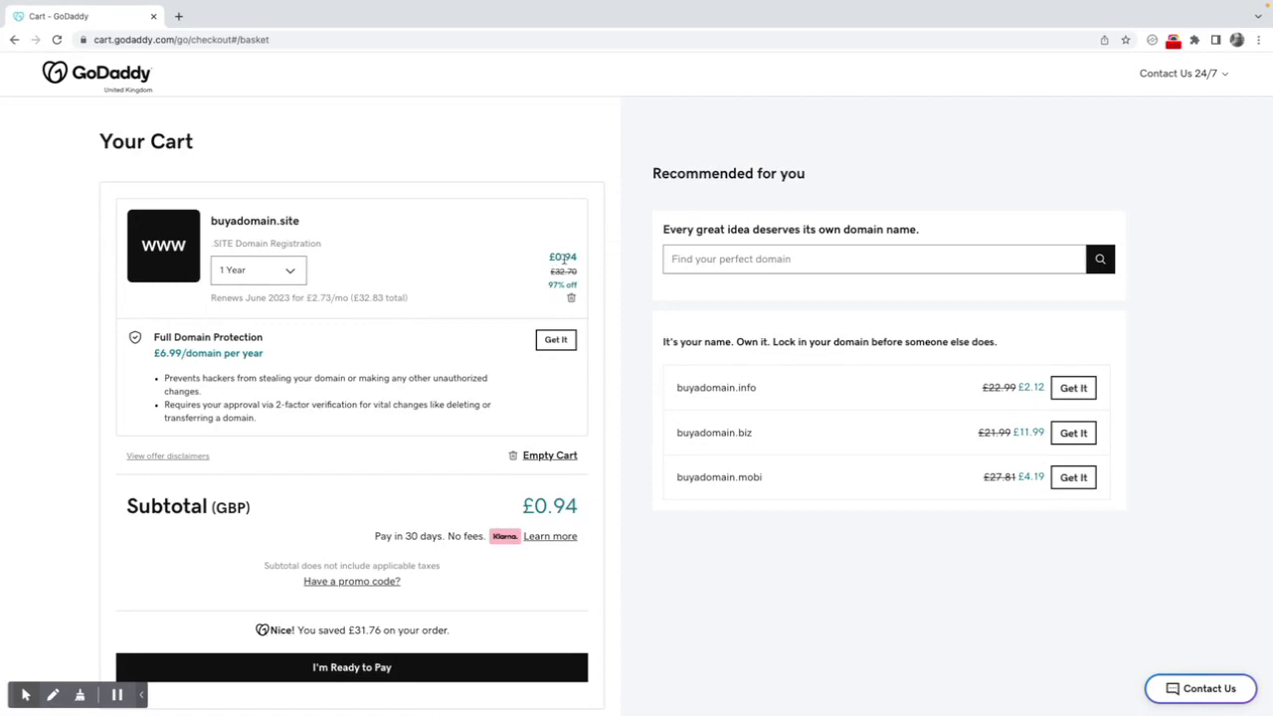
mouse_move(565, 259)
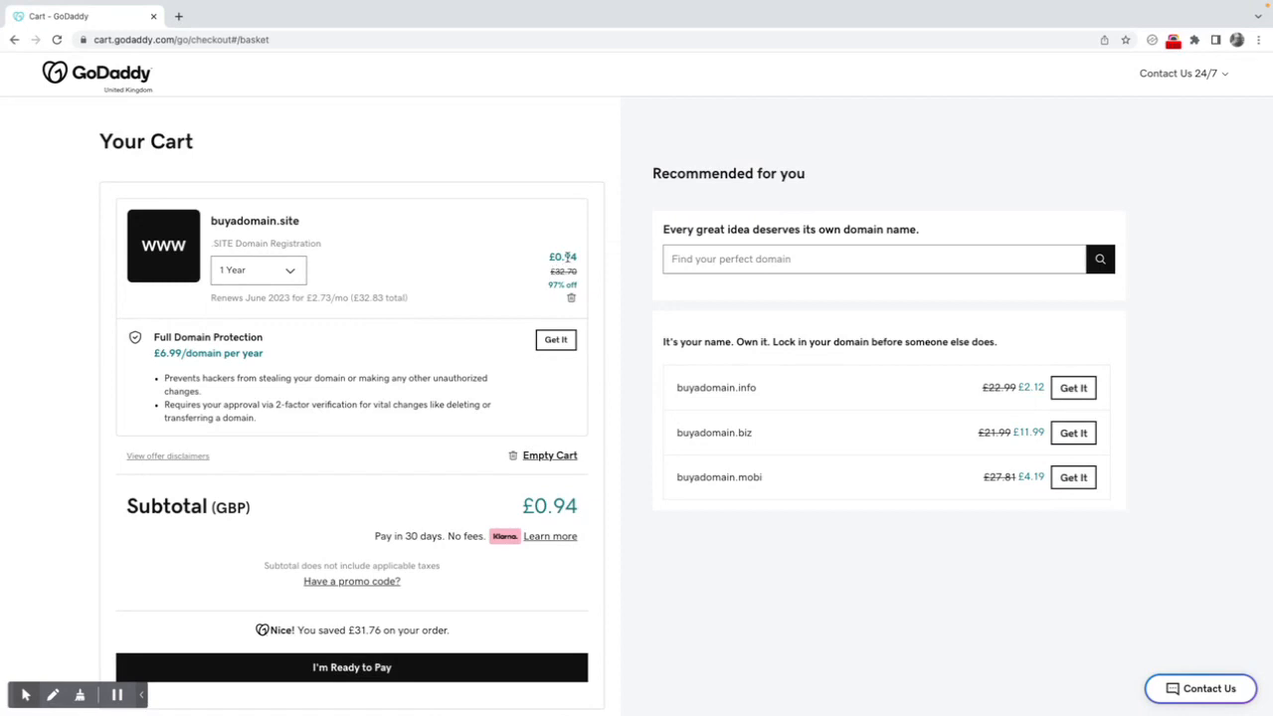
mouse_move(545, 275)
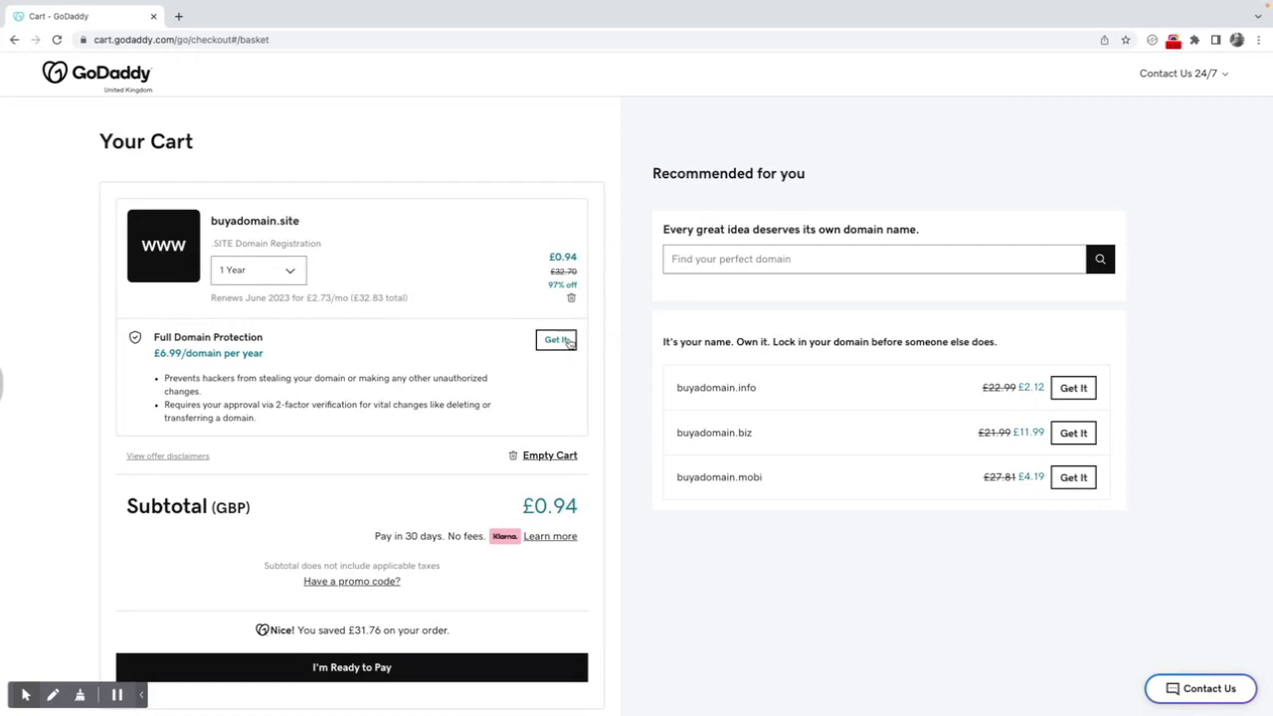
scroll(down, 3)
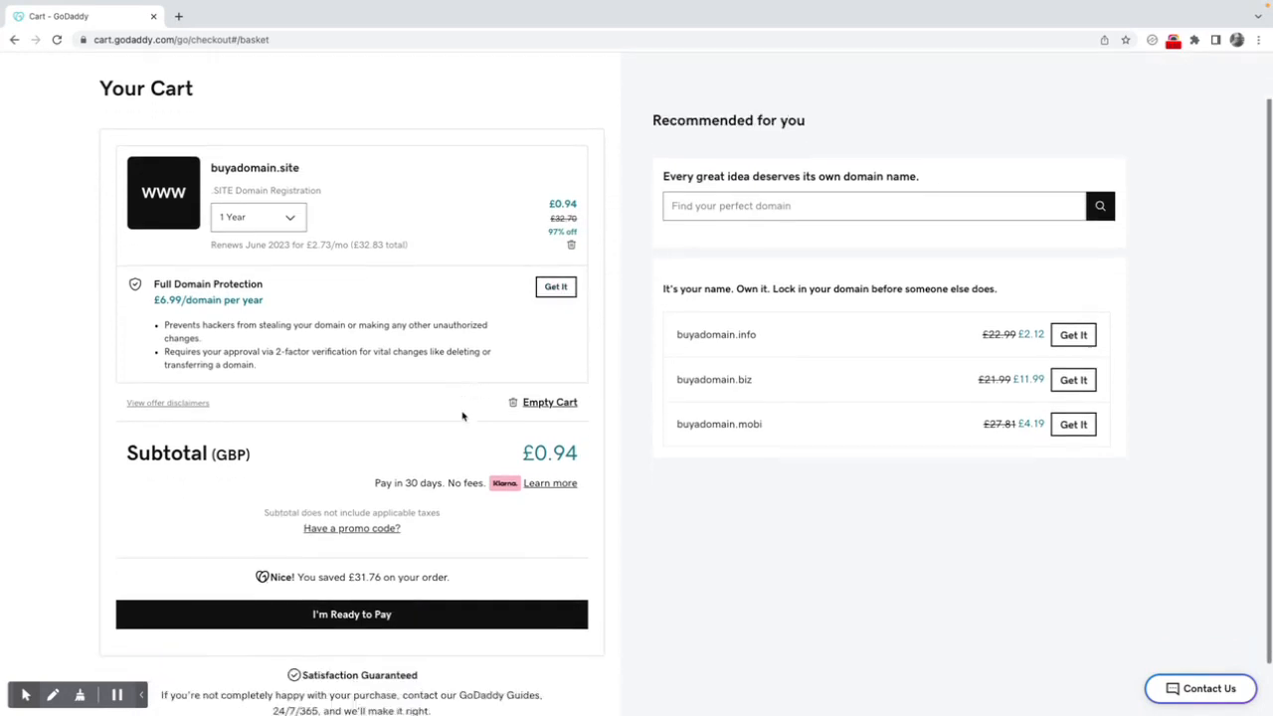
scroll(down, 3)
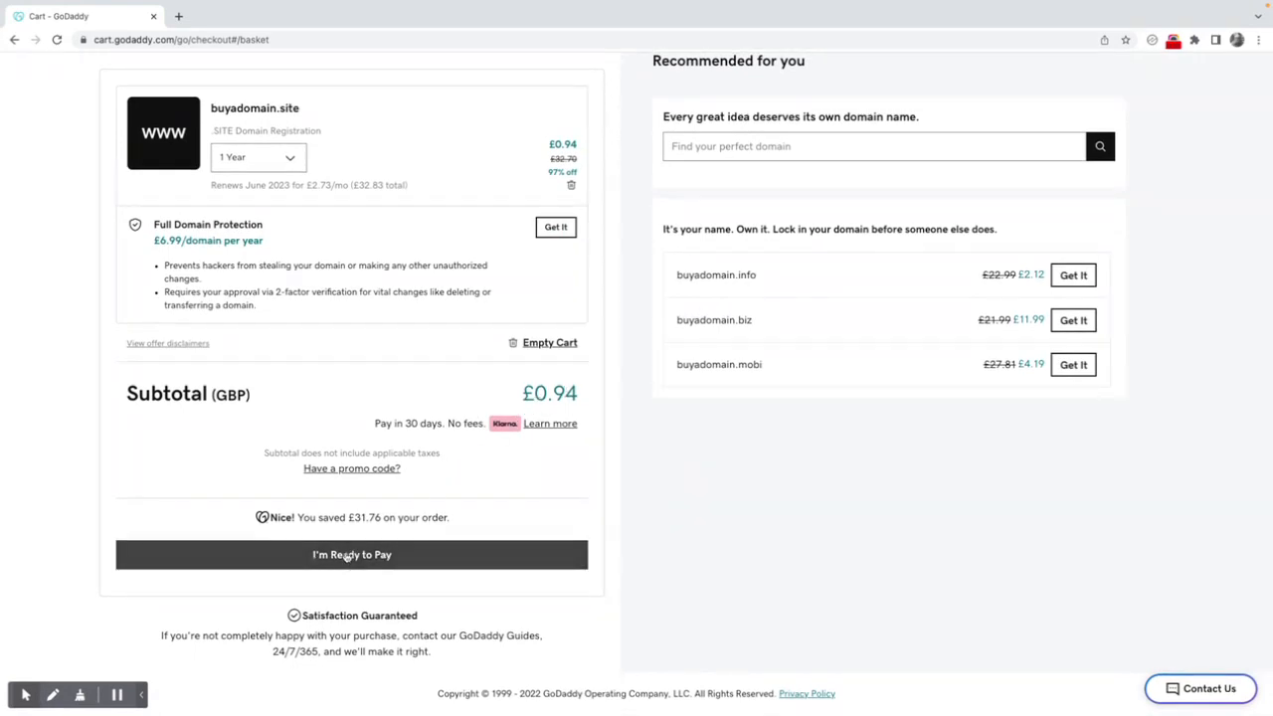
- Proceed to pay, reaching the checkout page with the Create an Account prompt
click(350, 552)
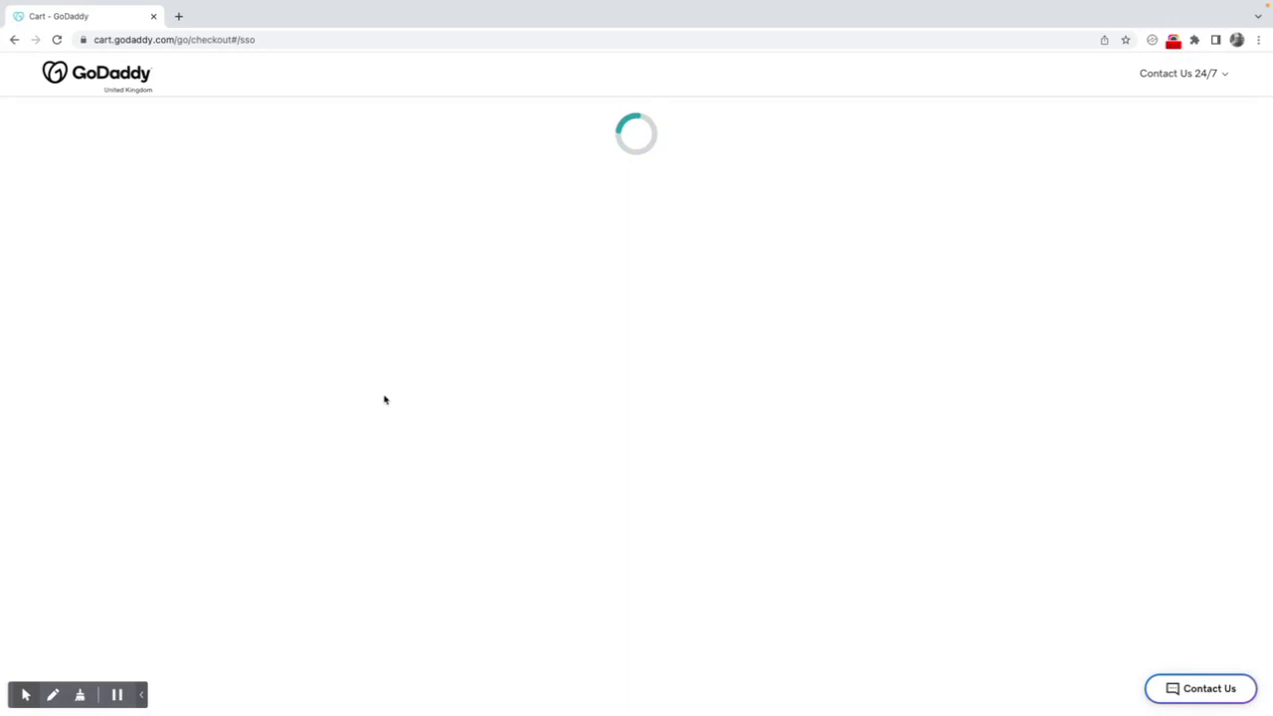
mouse_move(392, 372)
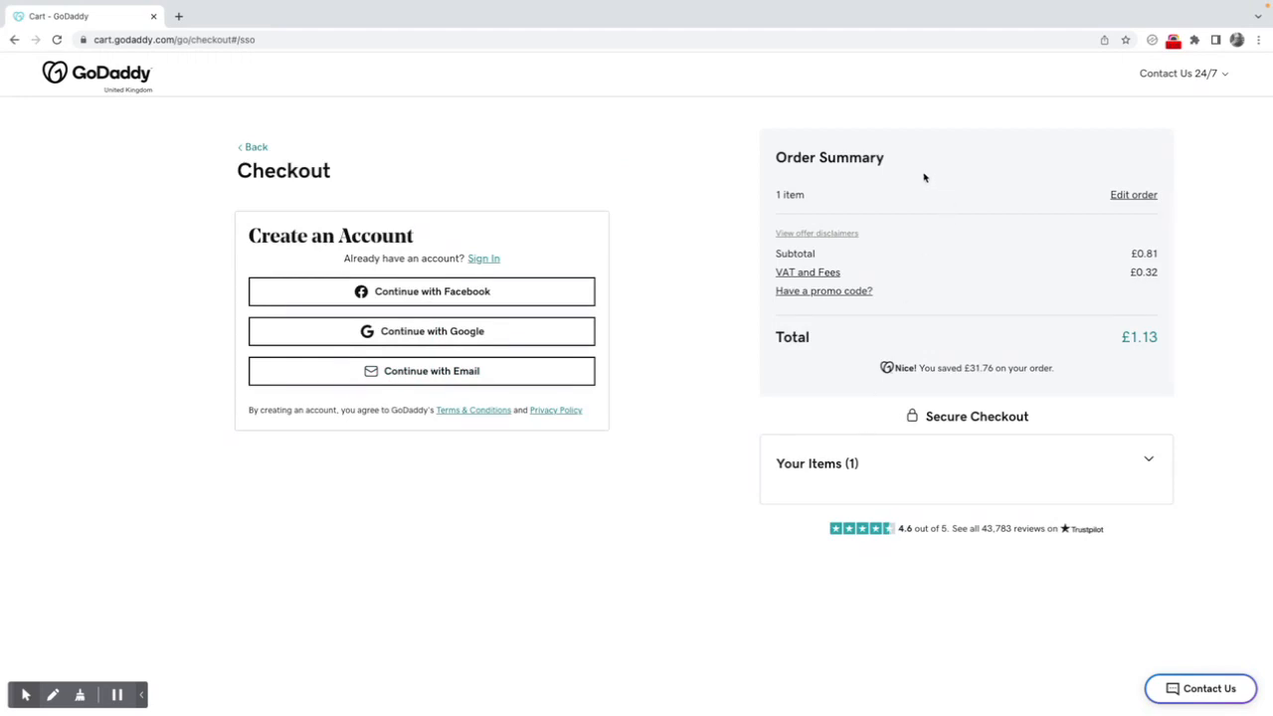
mouse_move(948, 366)
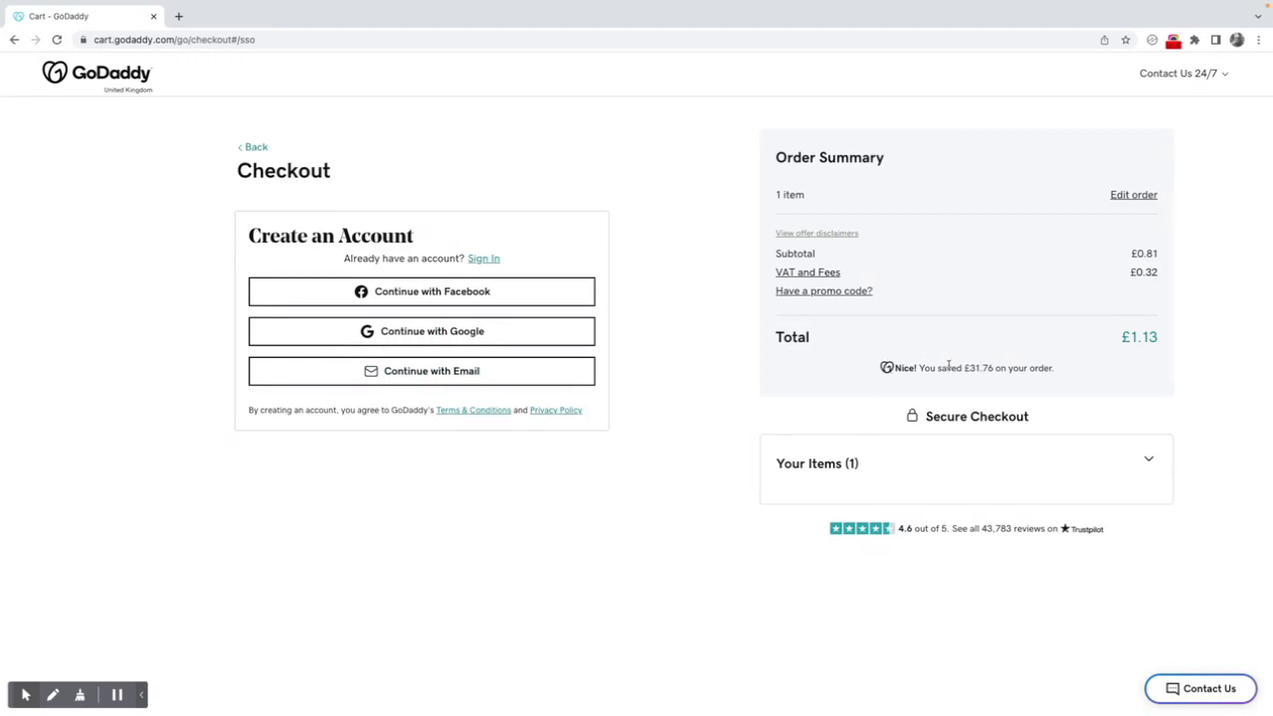
mouse_move(818, 355)
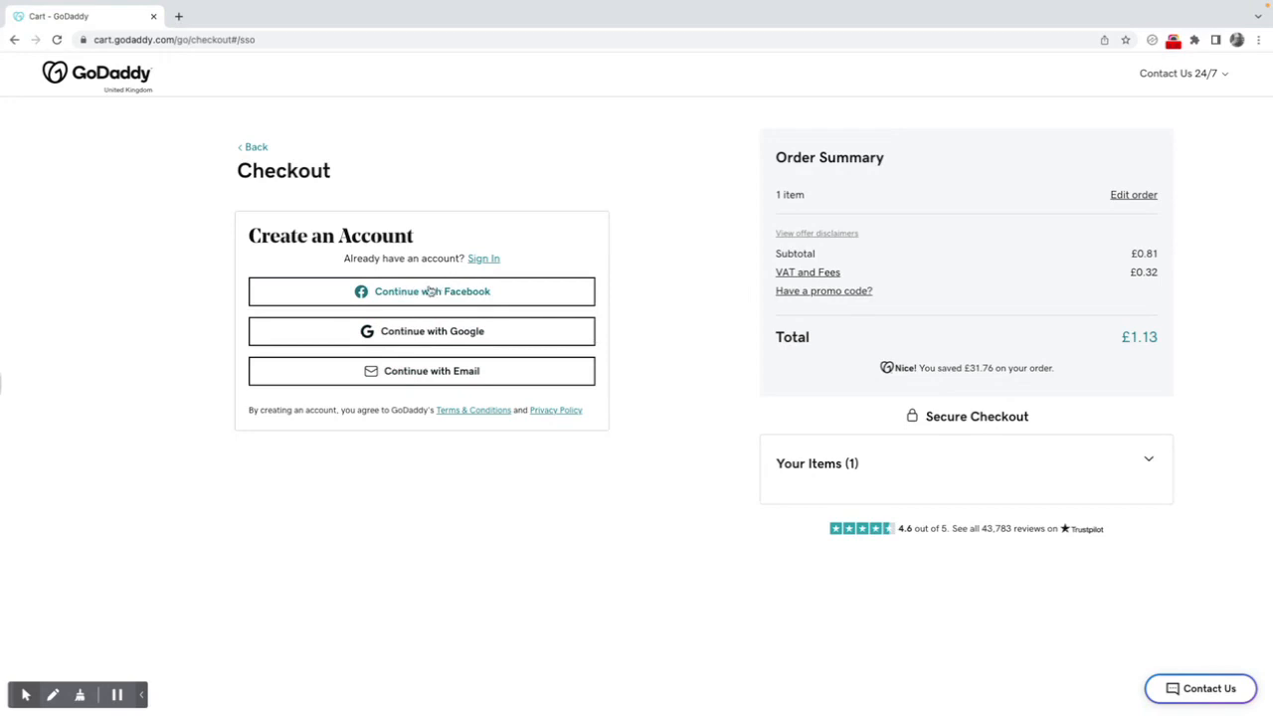
mouse_move(421, 372)
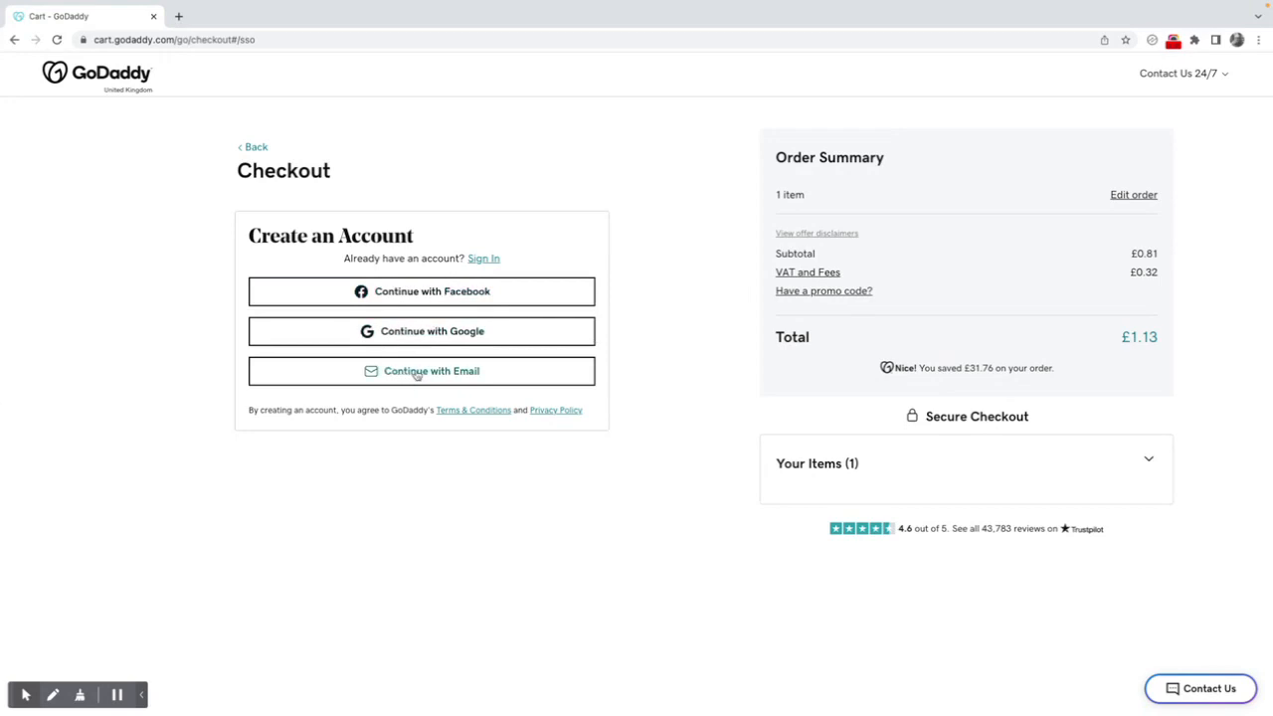